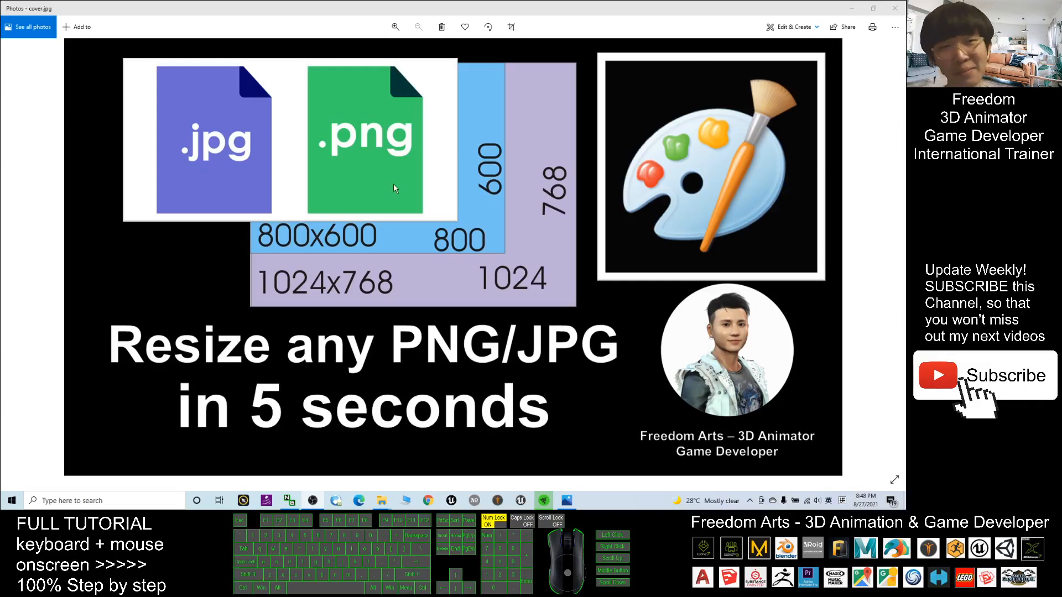
mouse_move(341, 227)
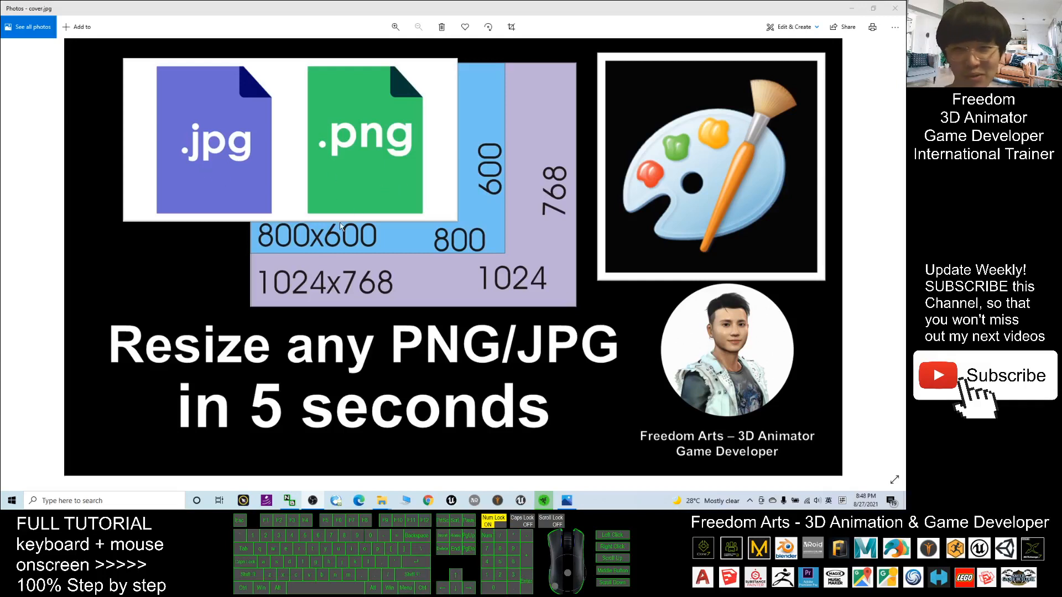
mouse_move(377, 337)
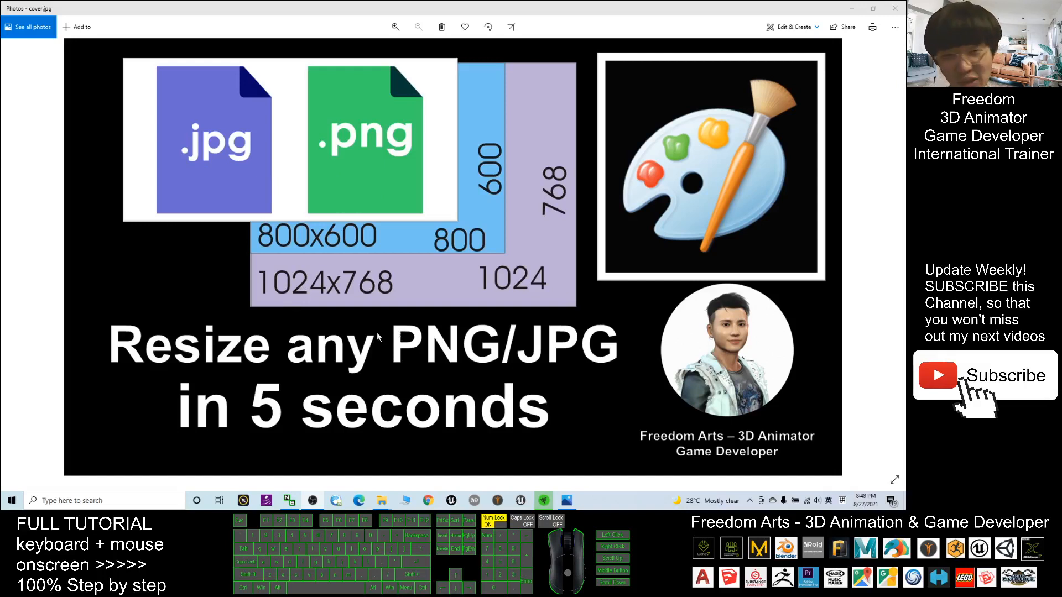
mouse_move(500, 345)
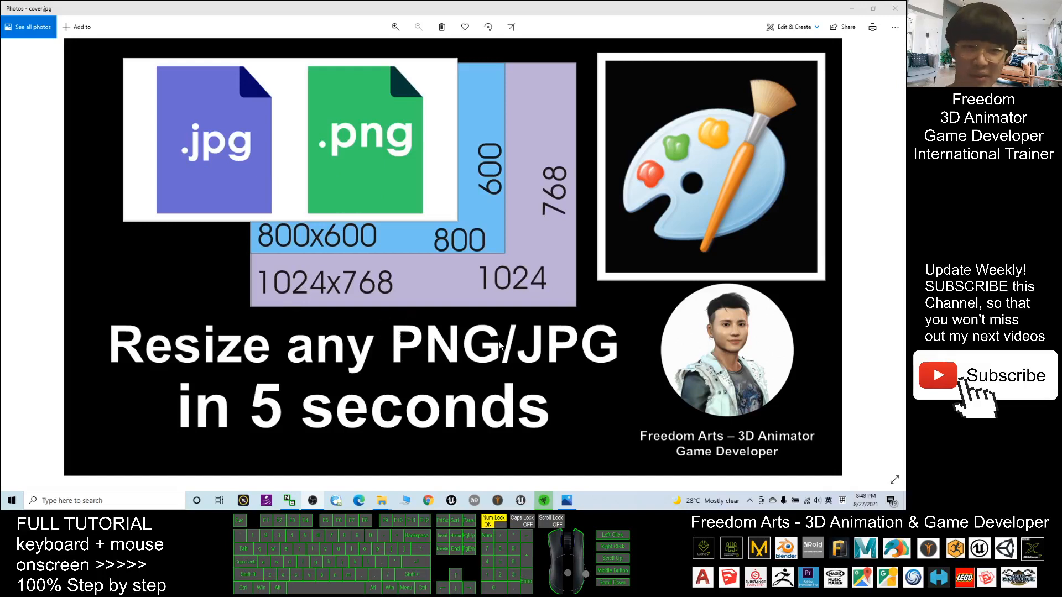
mouse_move(372, 362)
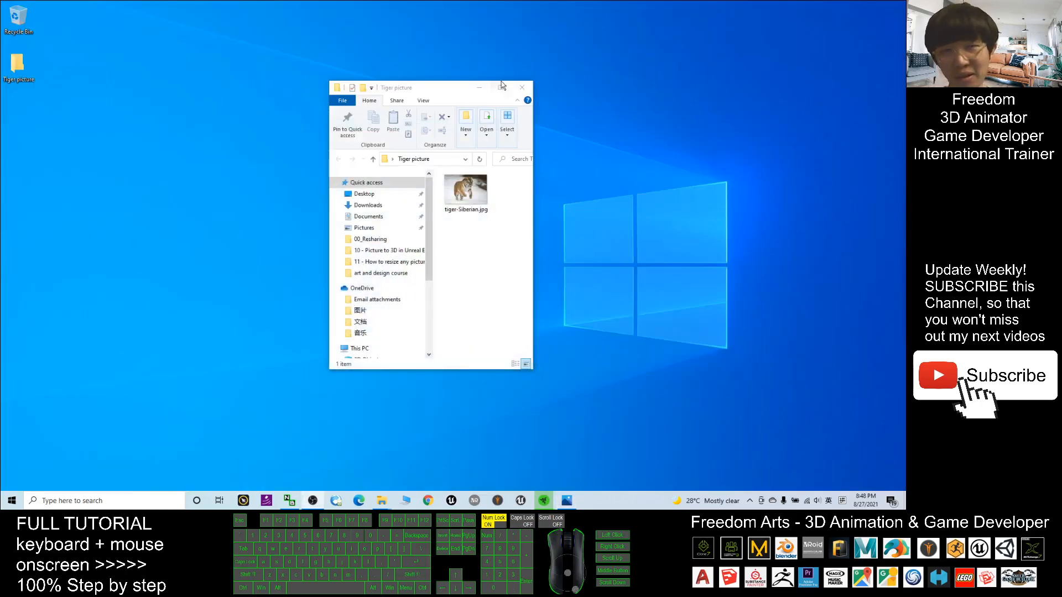
- Enlarge the Tiger picture folder window and select tiger-Siberian.jpg to confirm it is 1600 x 1109
drag(397, 87, 434, 165)
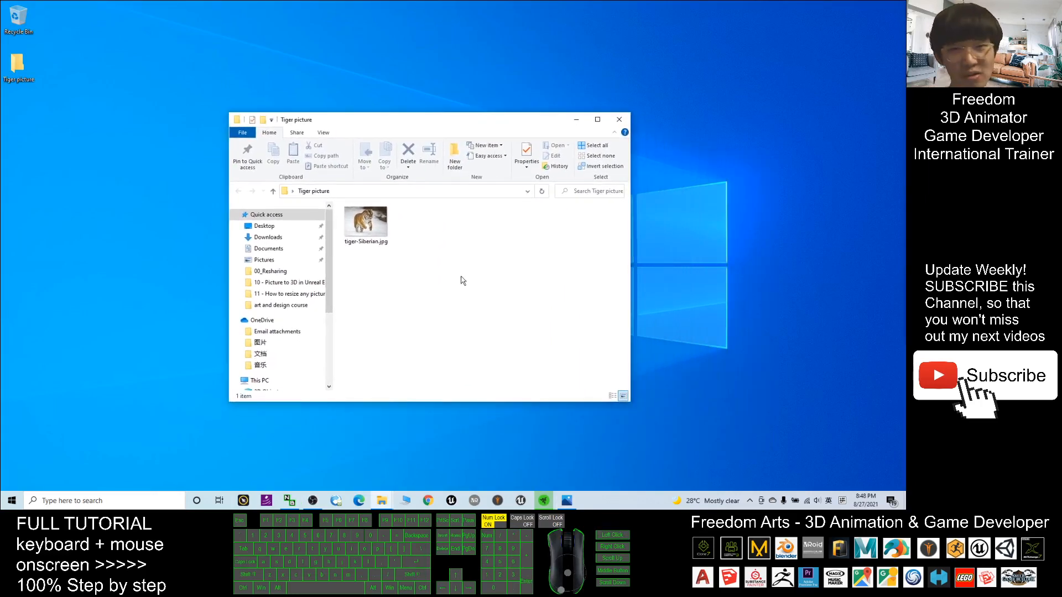
mouse_move(365, 223)
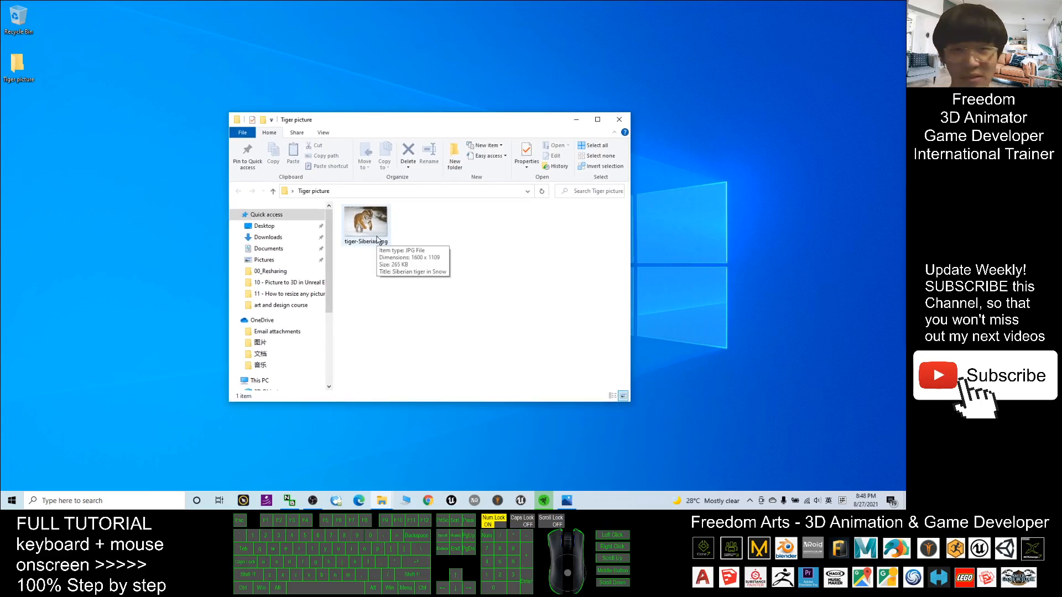
click(365, 223)
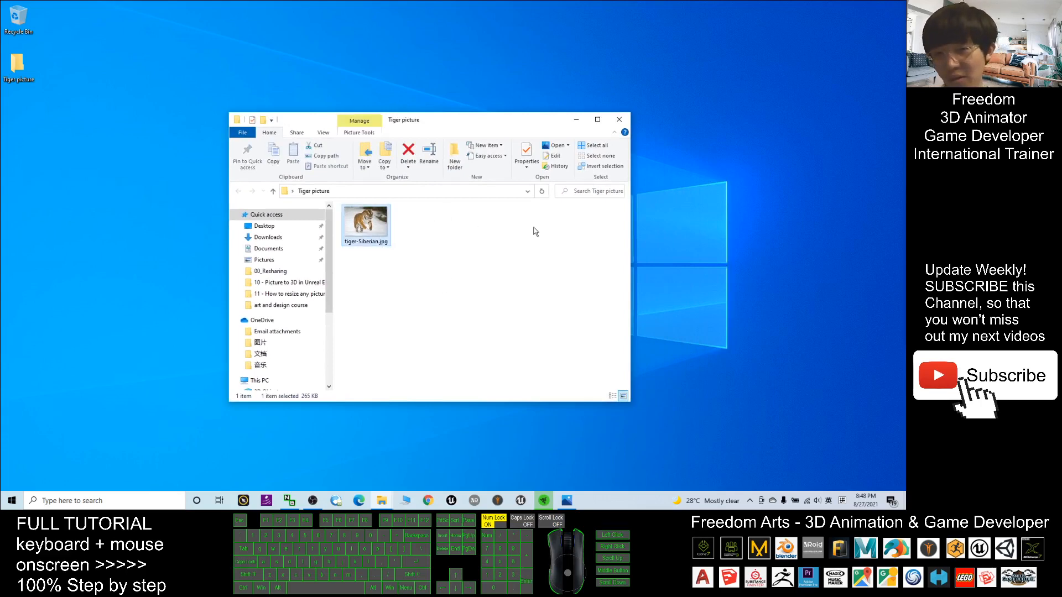
mouse_move(373, 235)
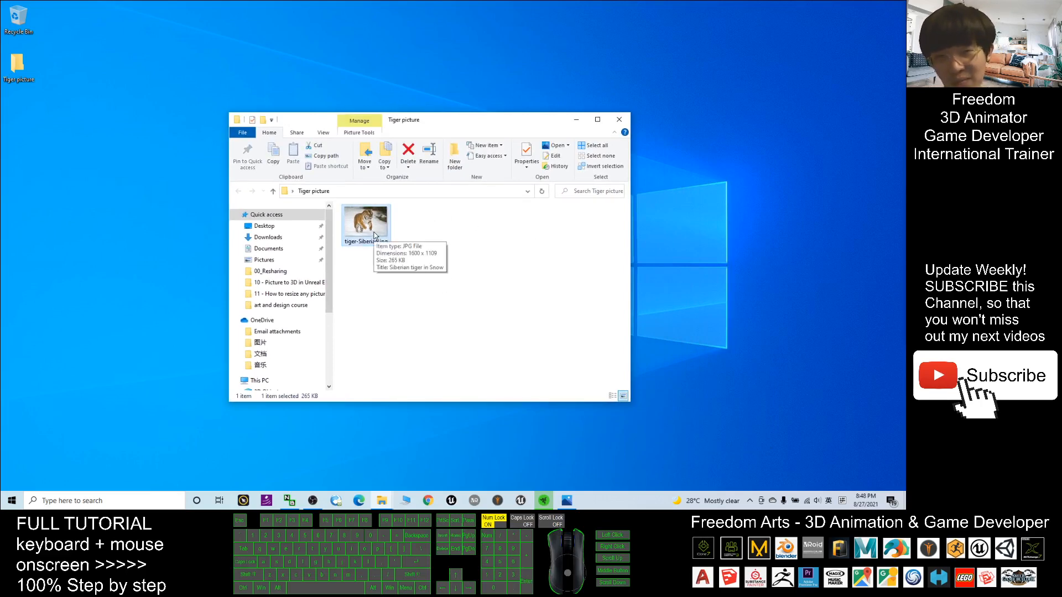
mouse_move(369, 223)
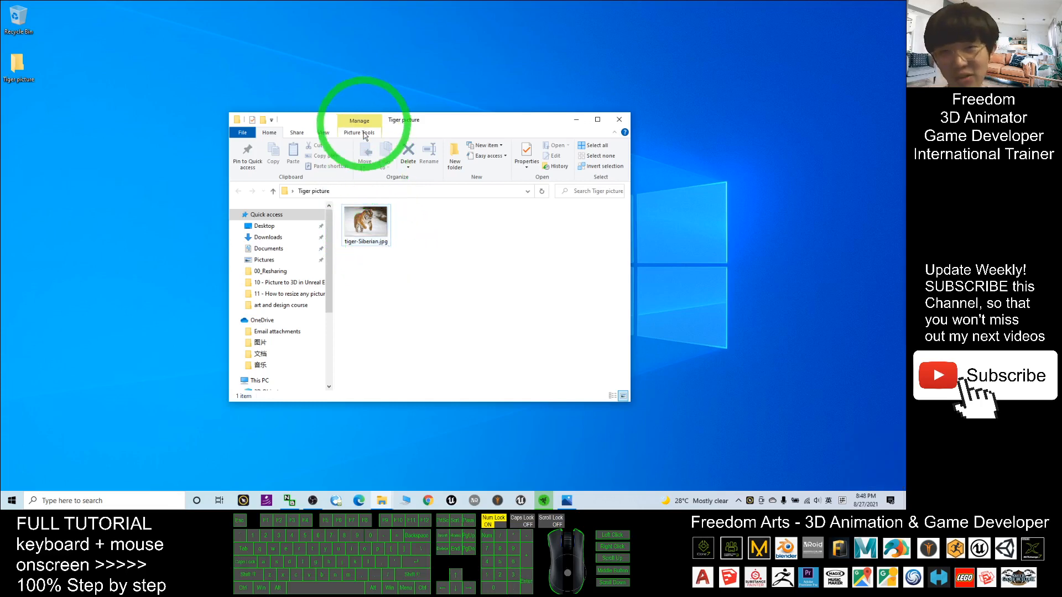
- Check Folder Options so 'Hide extensions for known file types' stays off and .jpg shows
click(323, 132)
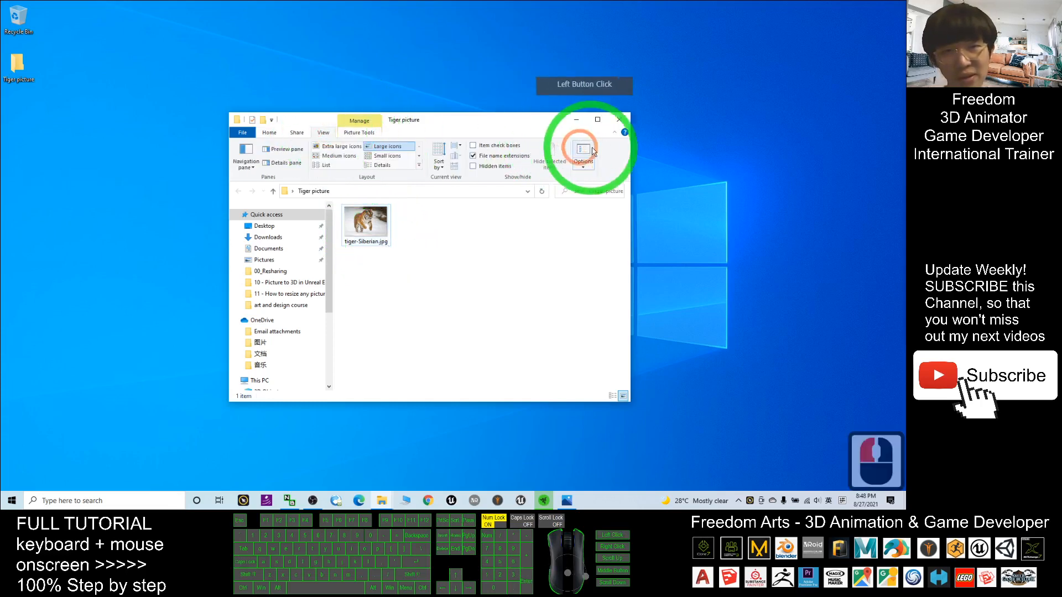
click(582, 156)
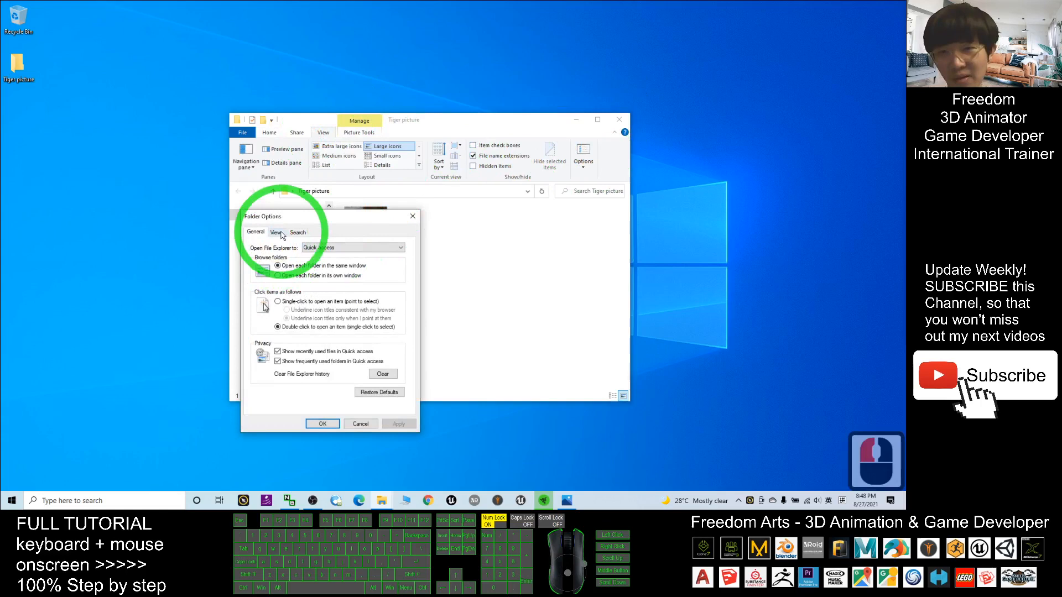
click(275, 232)
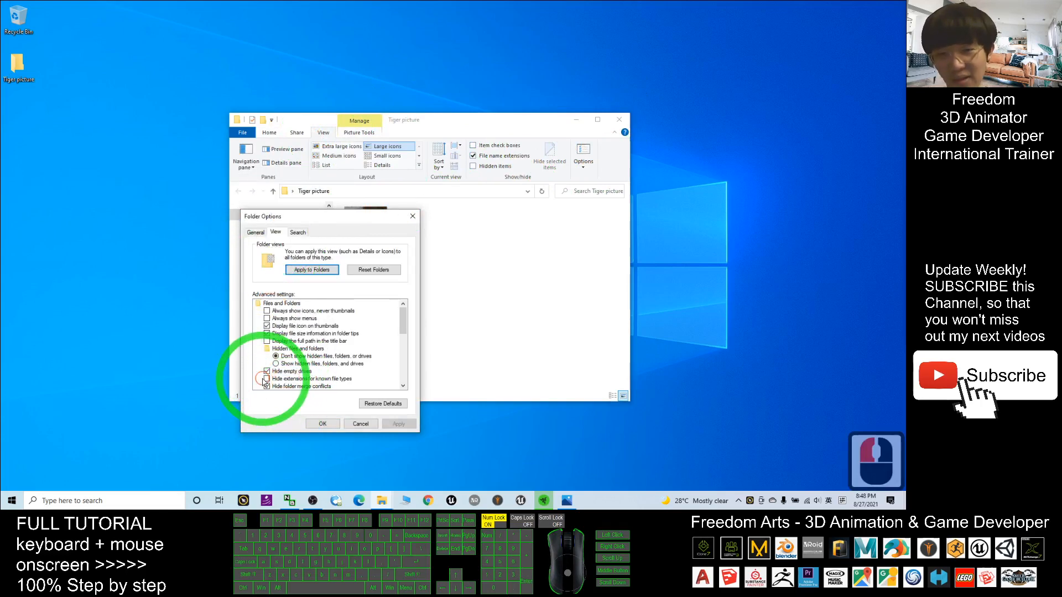
click(323, 423)
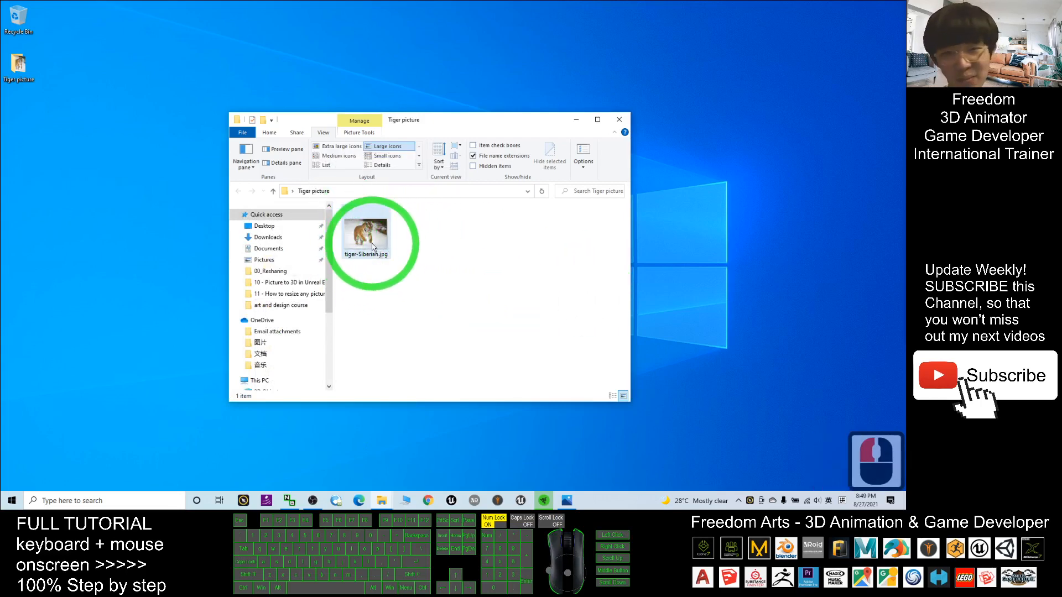
- Switch the Tiger picture folder to Details view
right_click(410, 237)
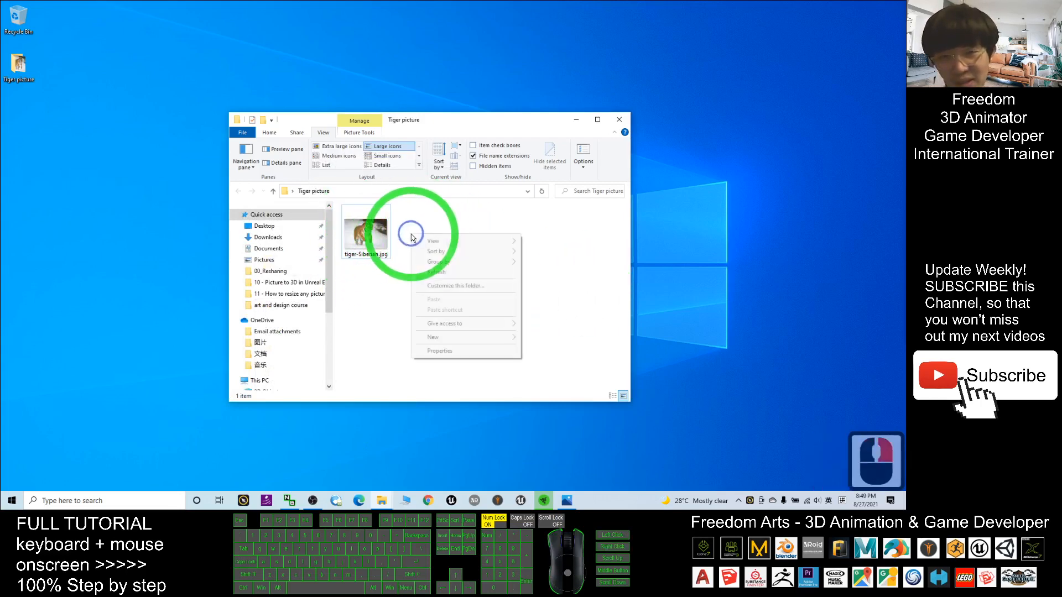
click(434, 240)
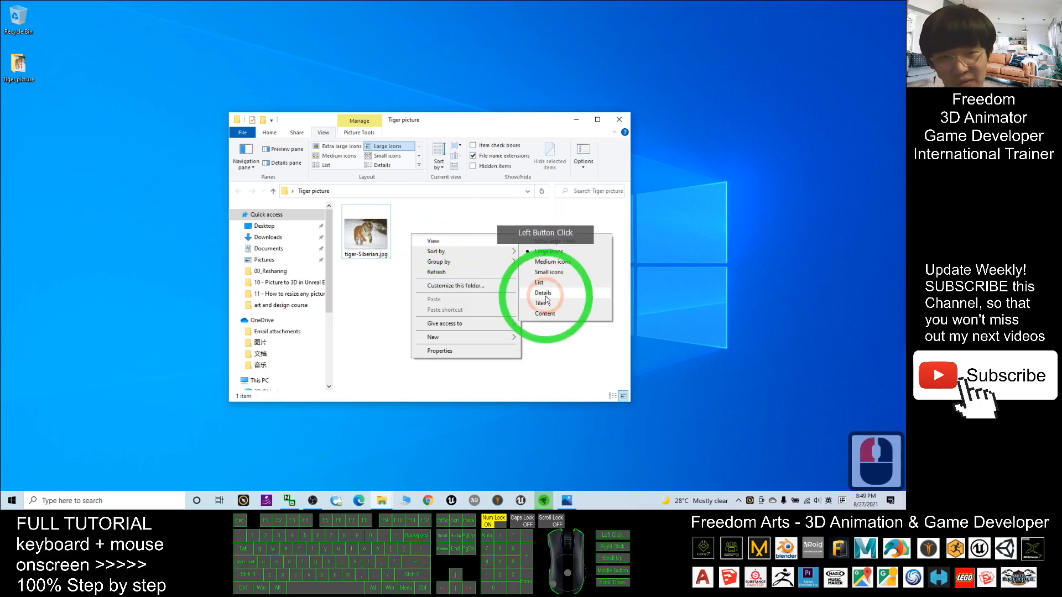
click(542, 292)
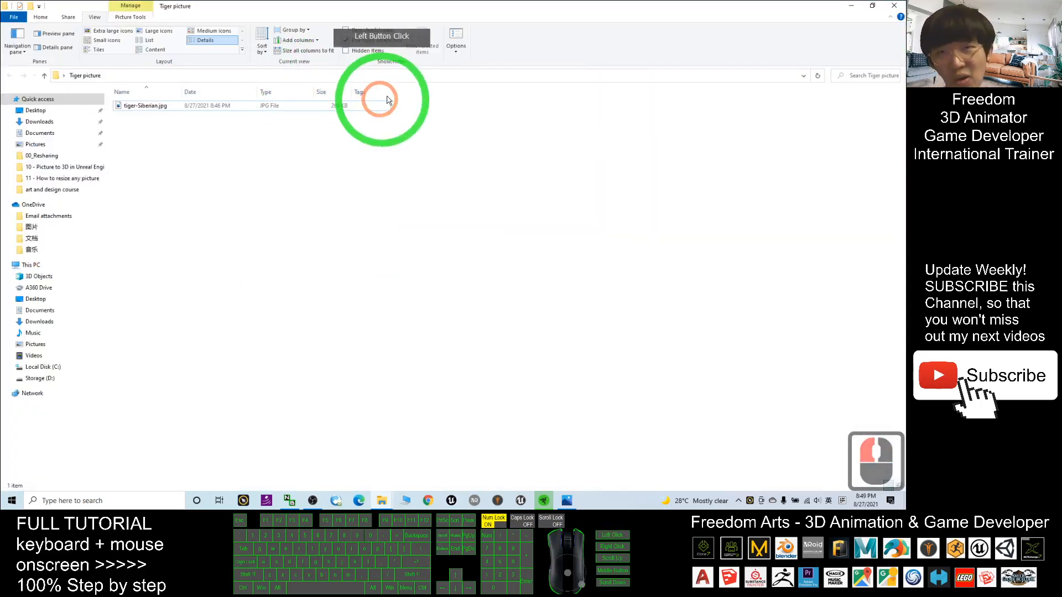
- Add a Dimensions column and place it next to the Type column
right_click(362, 91)
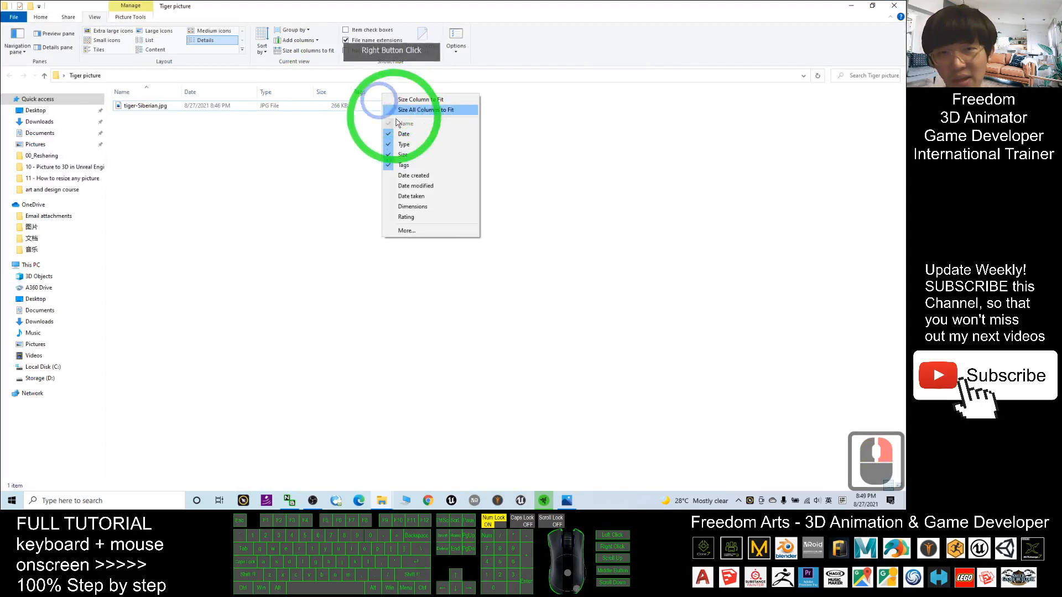
click(407, 230)
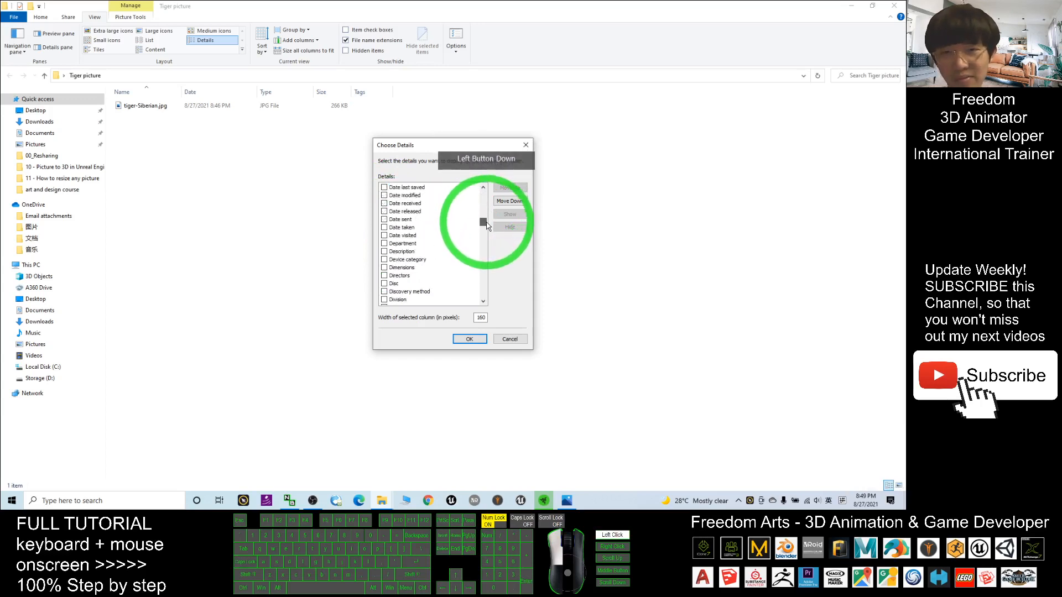
click(385, 266)
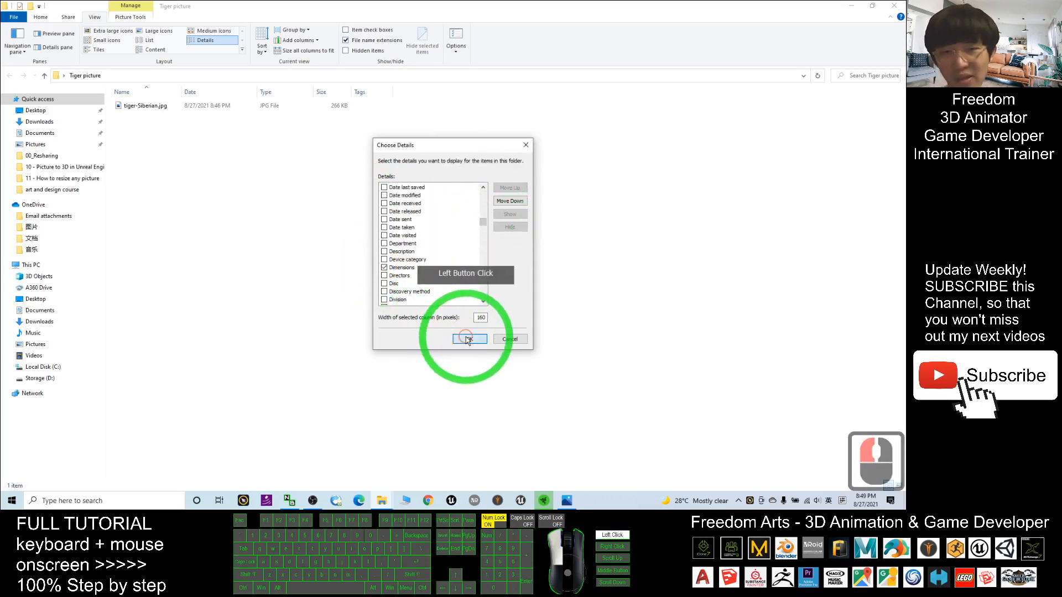
click(468, 338)
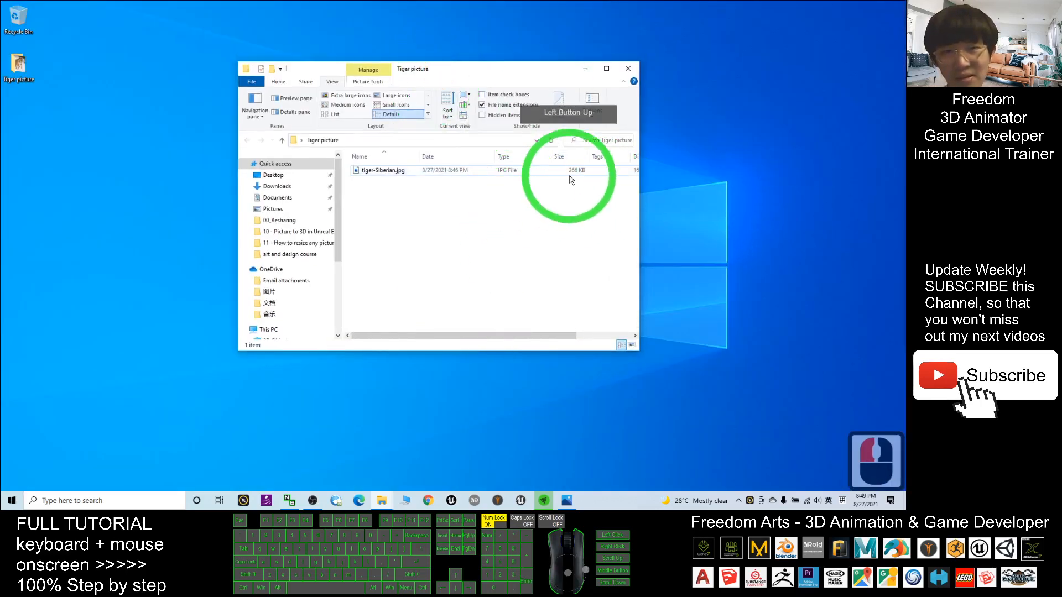
click(606, 68)
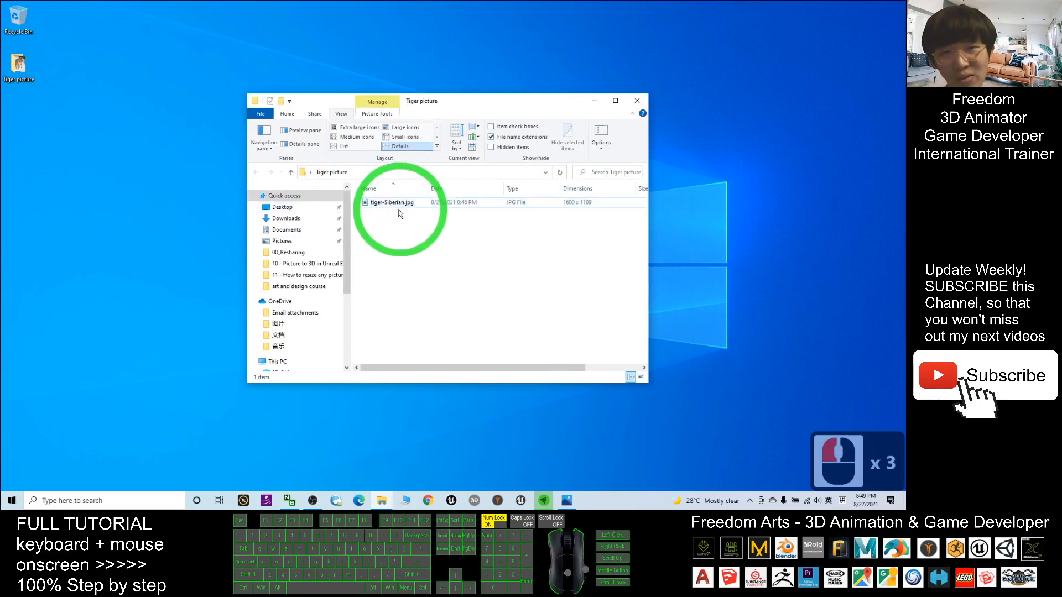
right_click(419, 224)
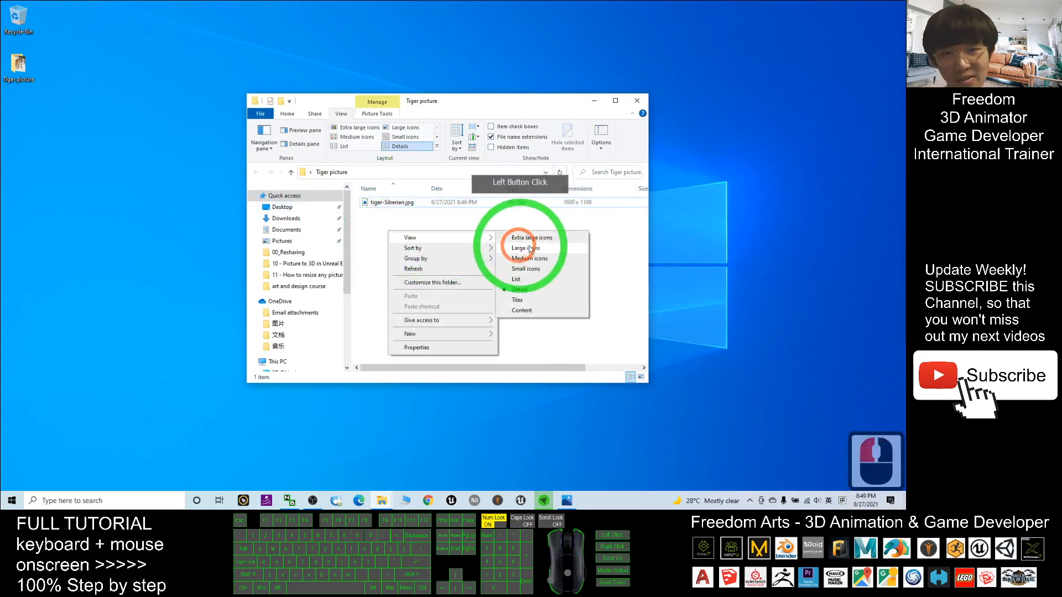
click(525, 248)
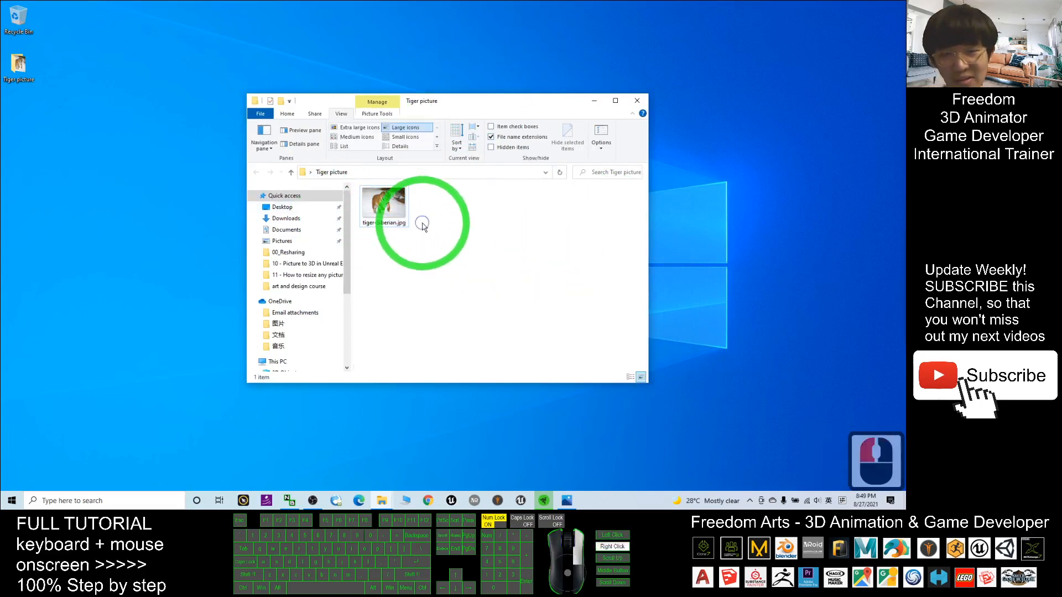
right_click(422, 223)
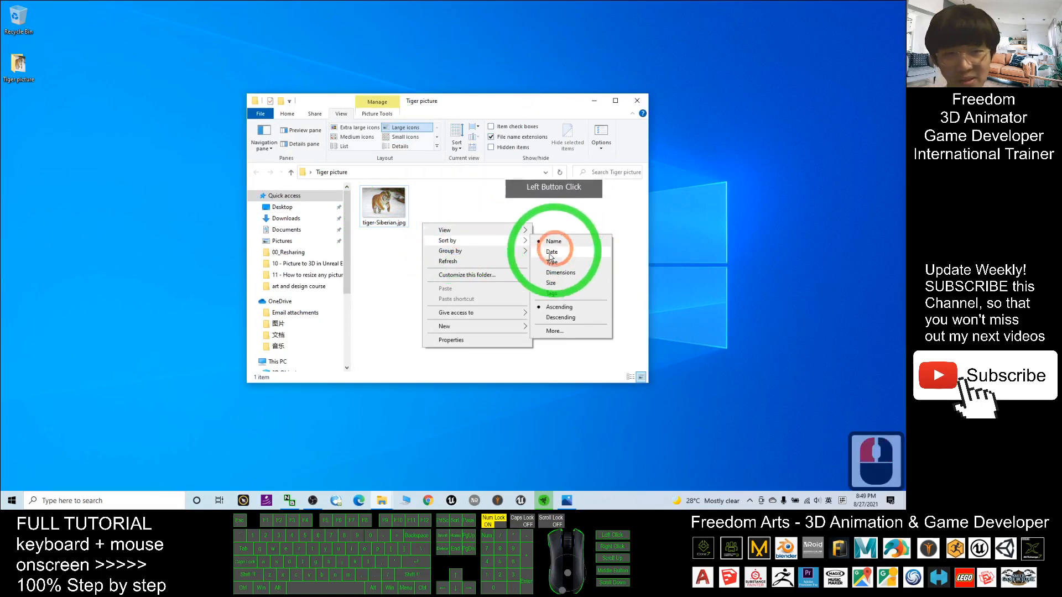
click(328, 369)
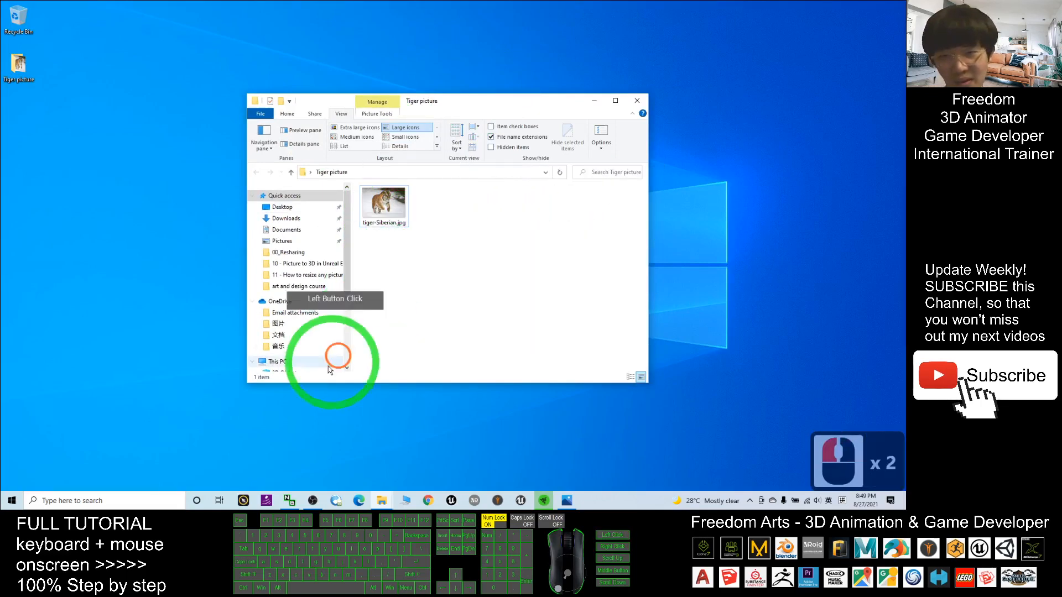
text(paint)
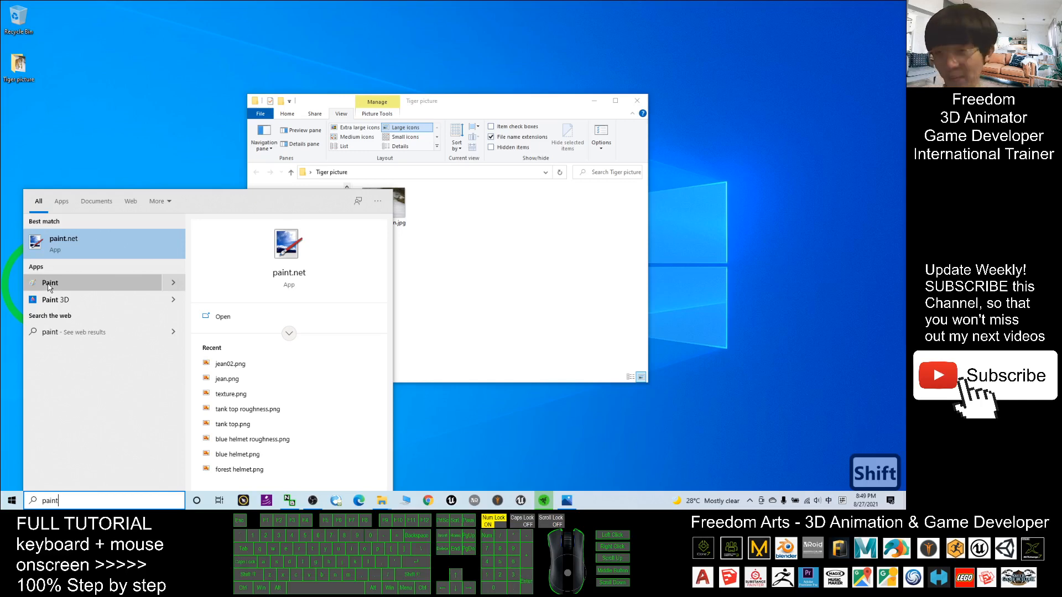
- Launch Paint from the Start menu search results
click(49, 282)
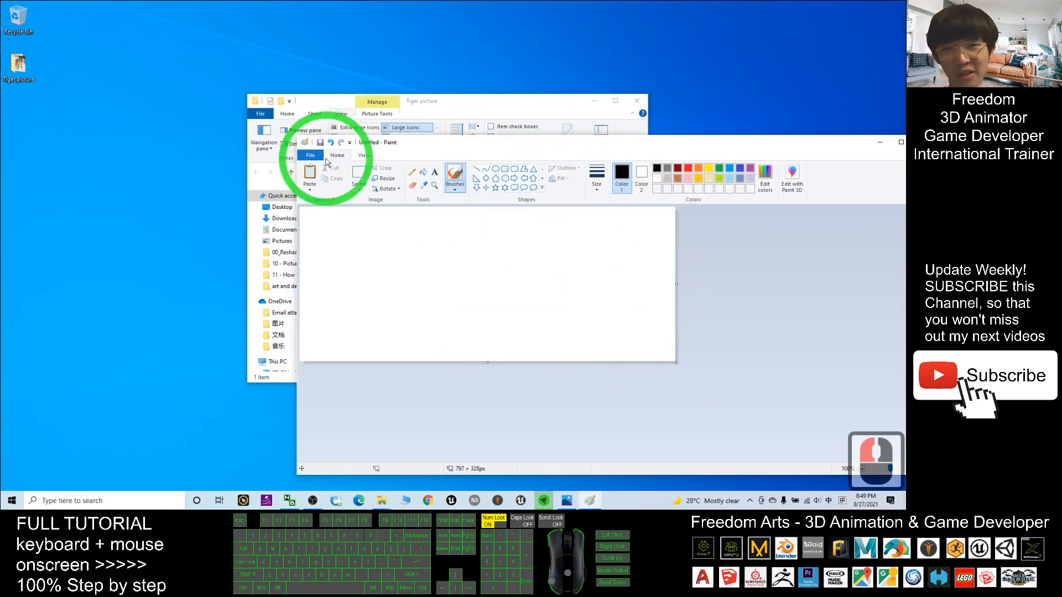
- Open tiger-Siberian.jpg without saving the blank canvas, maximize Paint, and bring up Resize
click(310, 155)
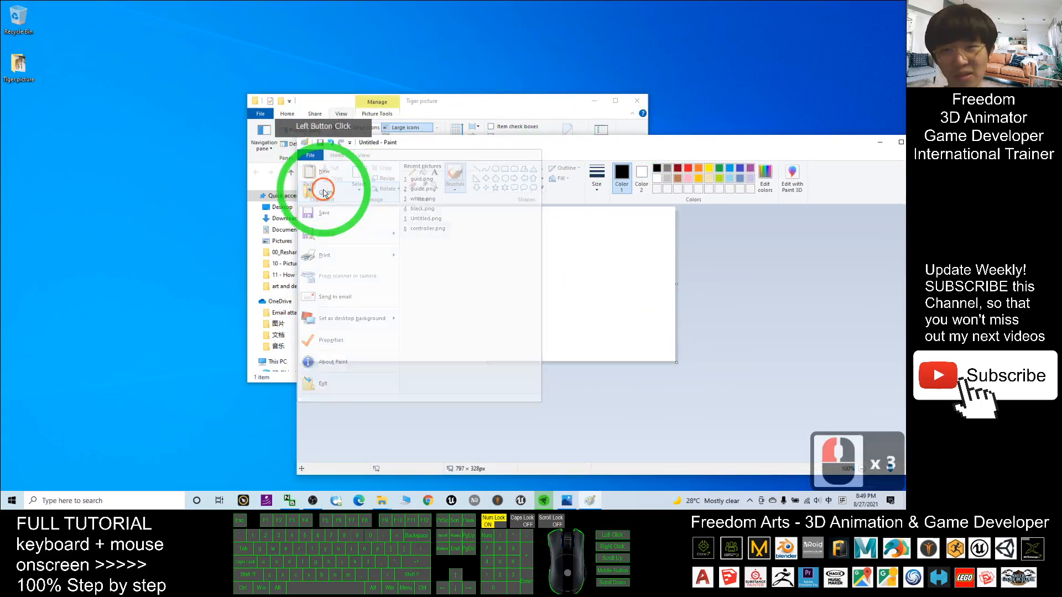
click(325, 191)
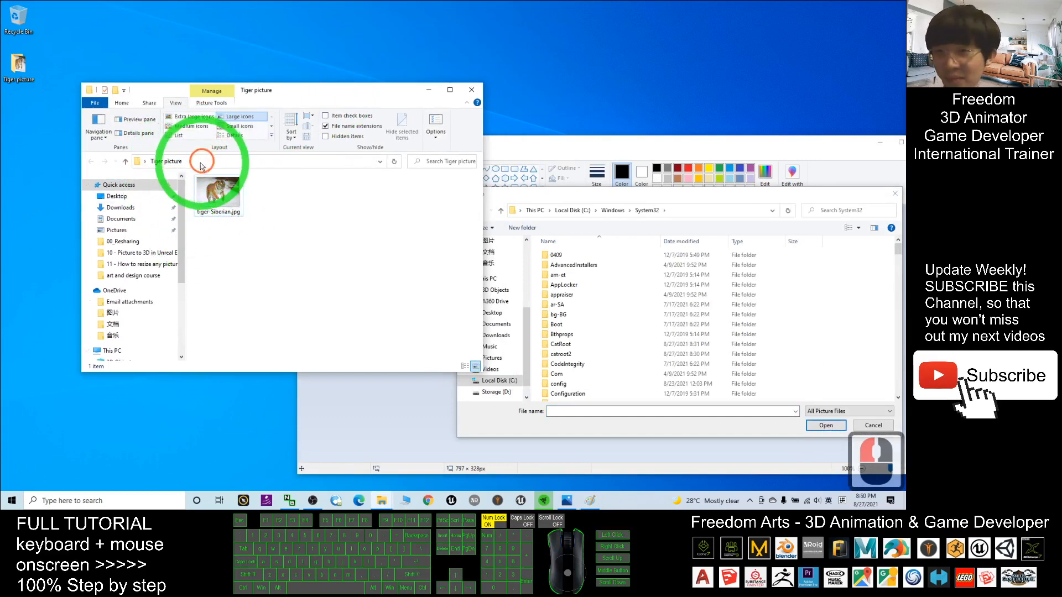
click(190, 161)
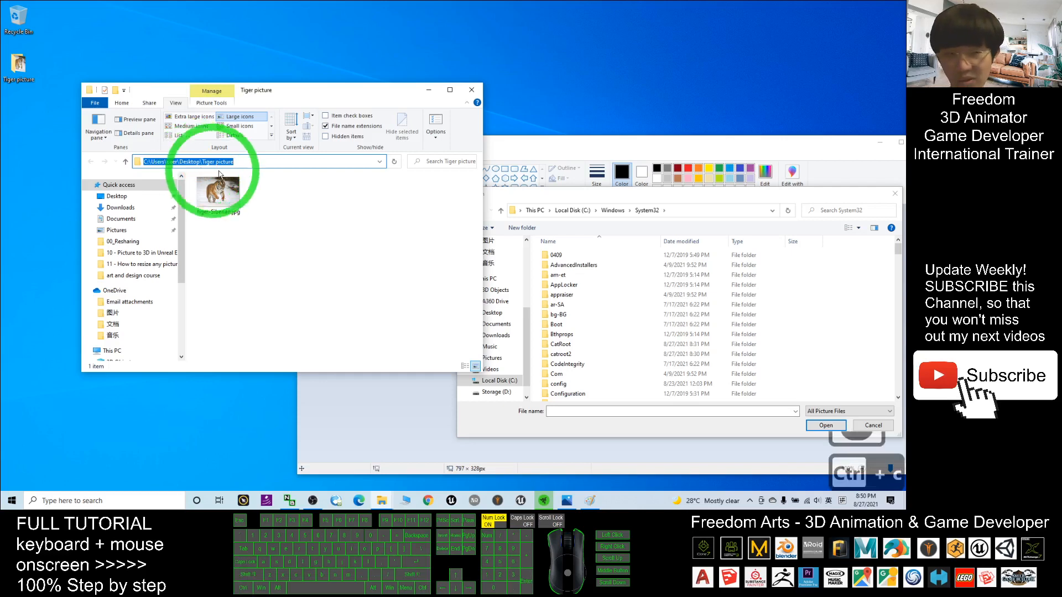
click(684, 211)
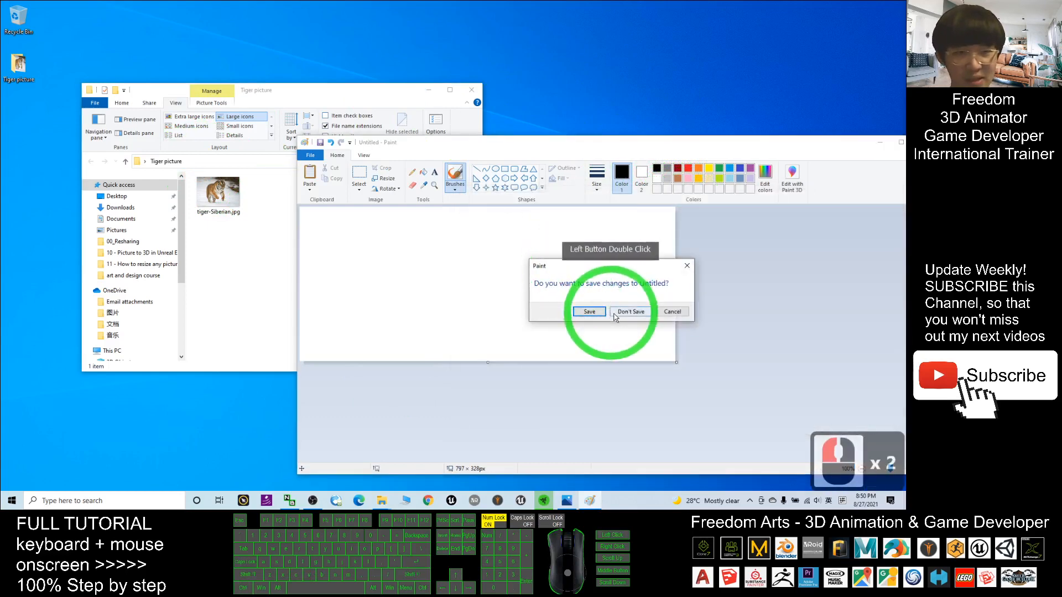
click(629, 311)
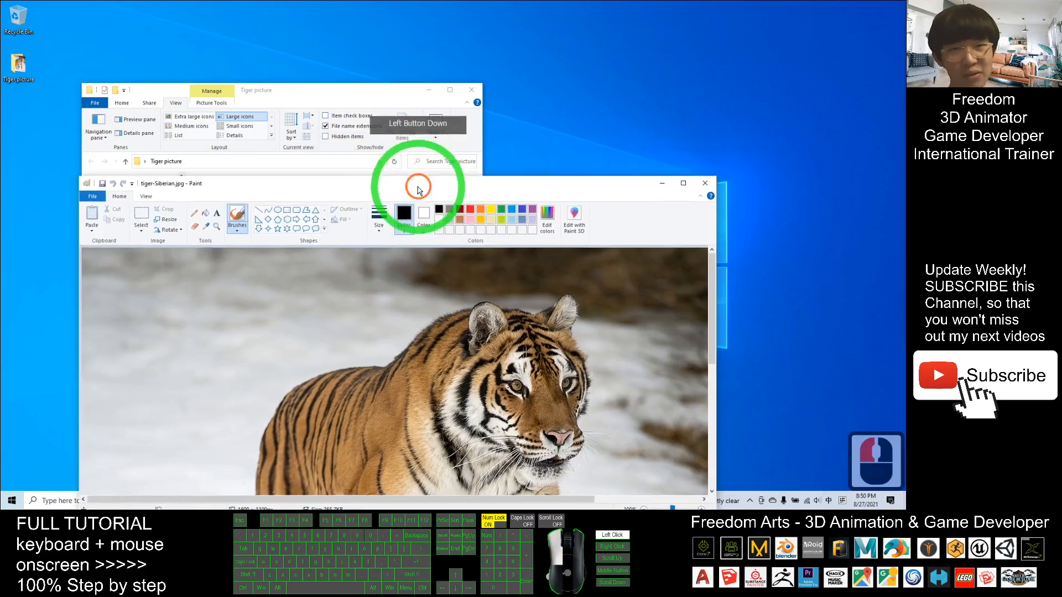
click(683, 183)
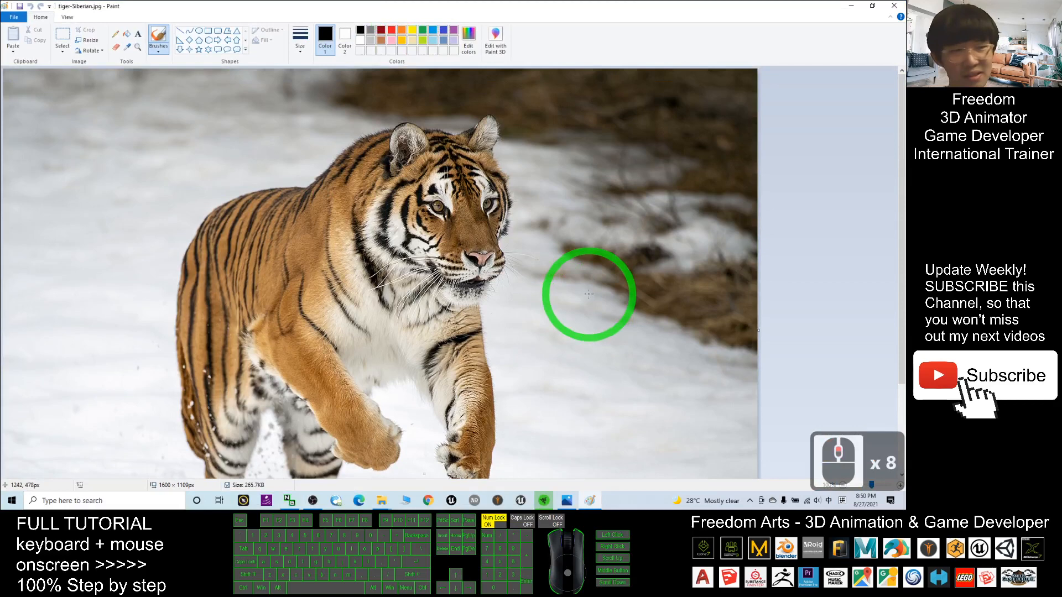
mouse_move(504, 233)
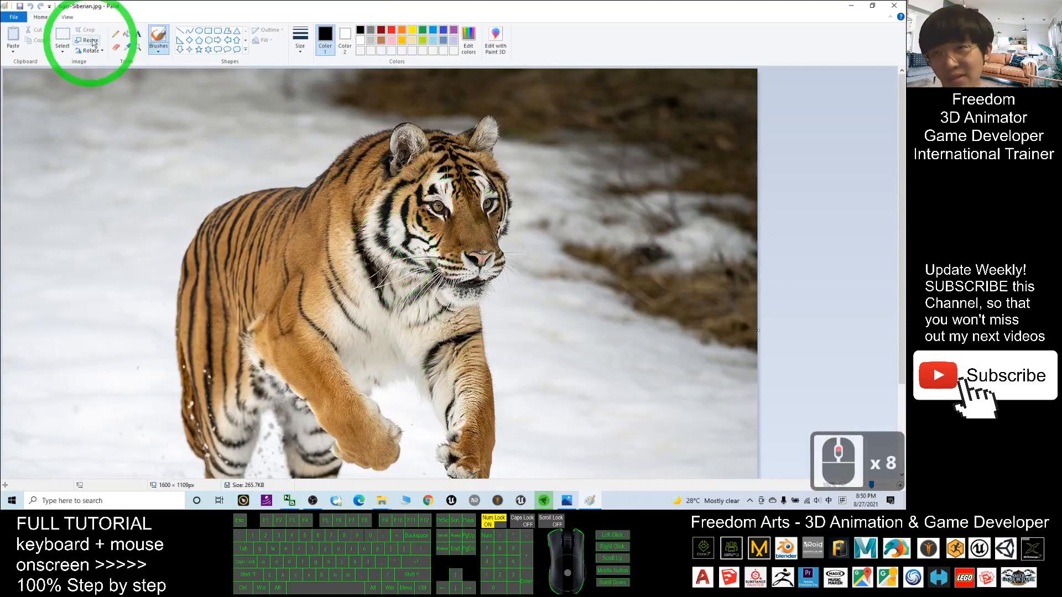
click(88, 42)
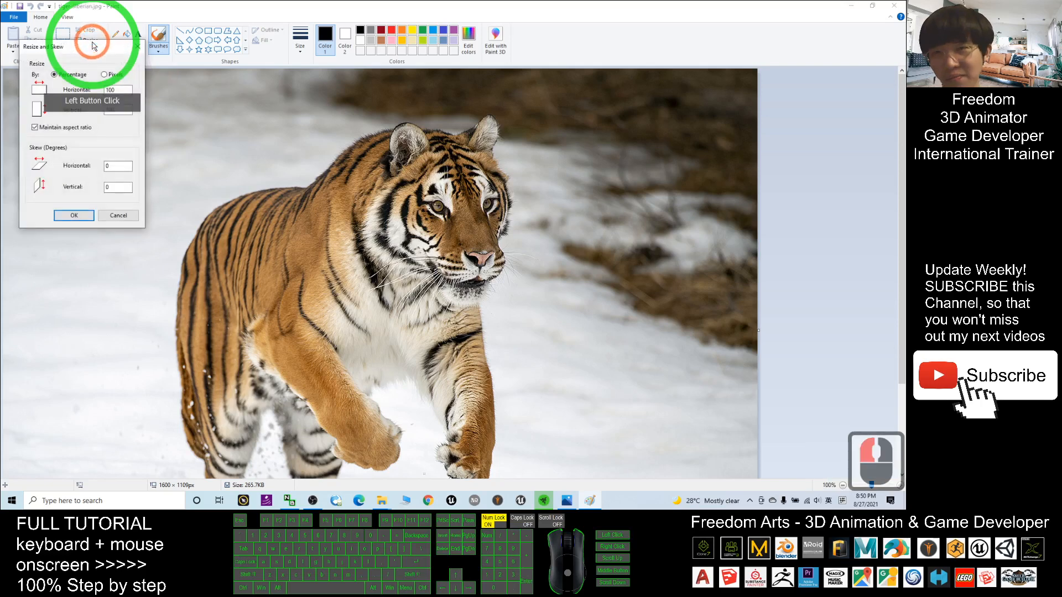
- Try 800 × 554 in Pixels mode, then restore 1600 × 1109 and close the dialog
click(302, 183)
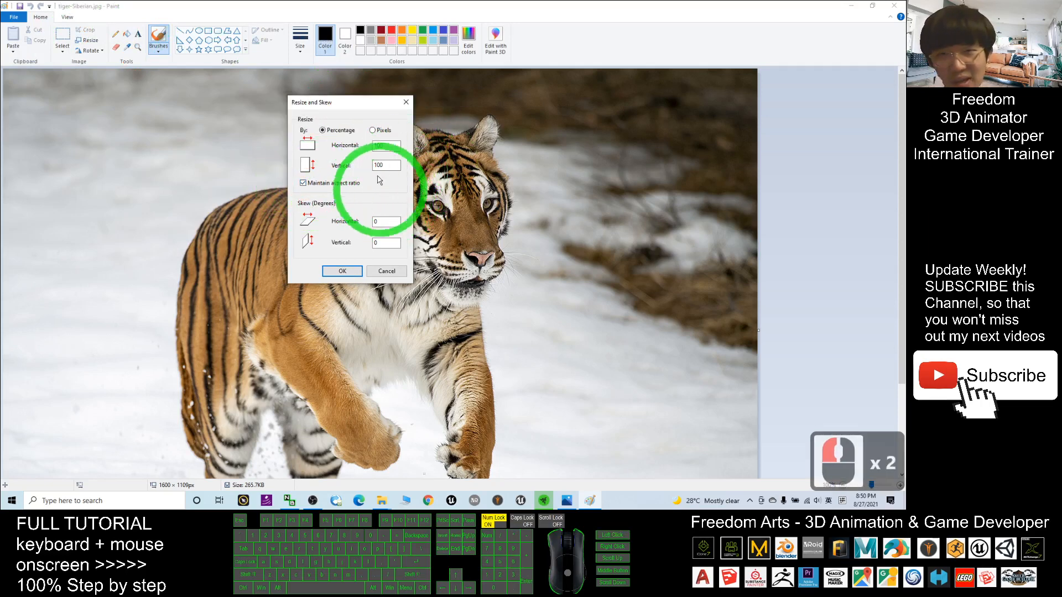
click(372, 130)
text(800)
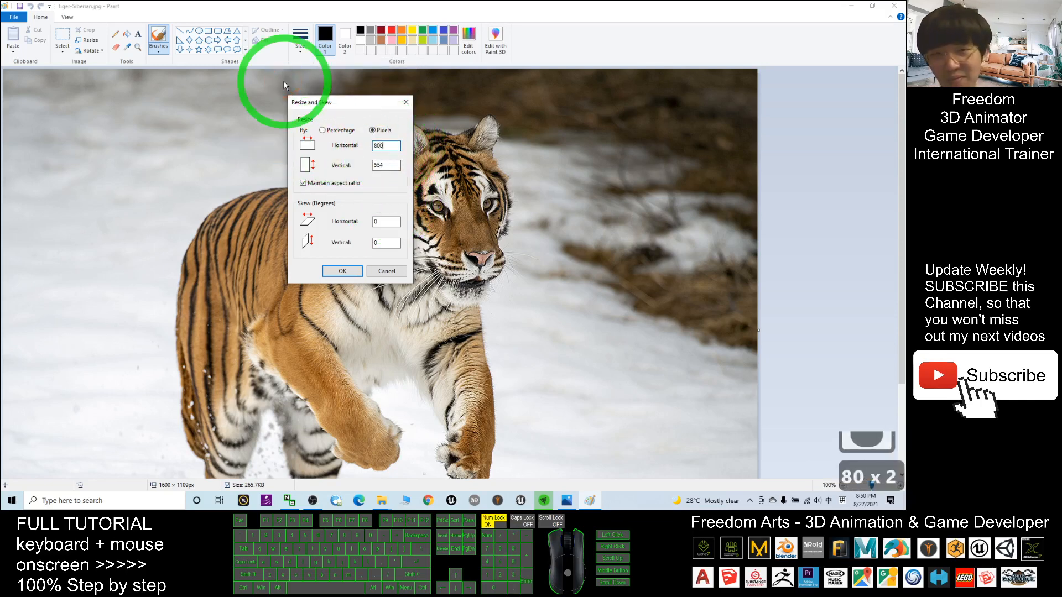
mouse_move(323, 188)
text(100)
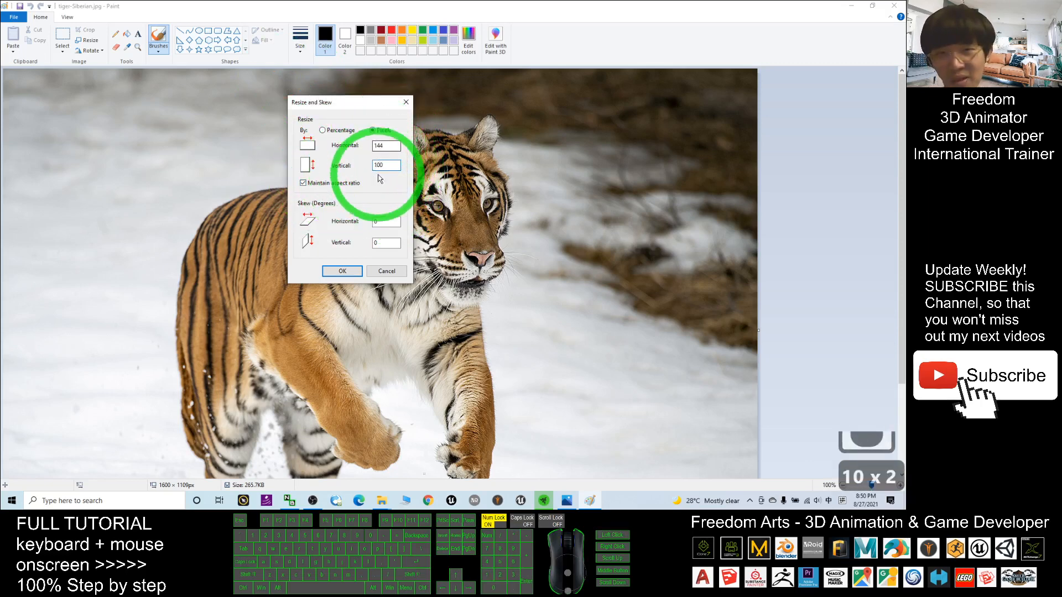
click(371, 129)
text(800)
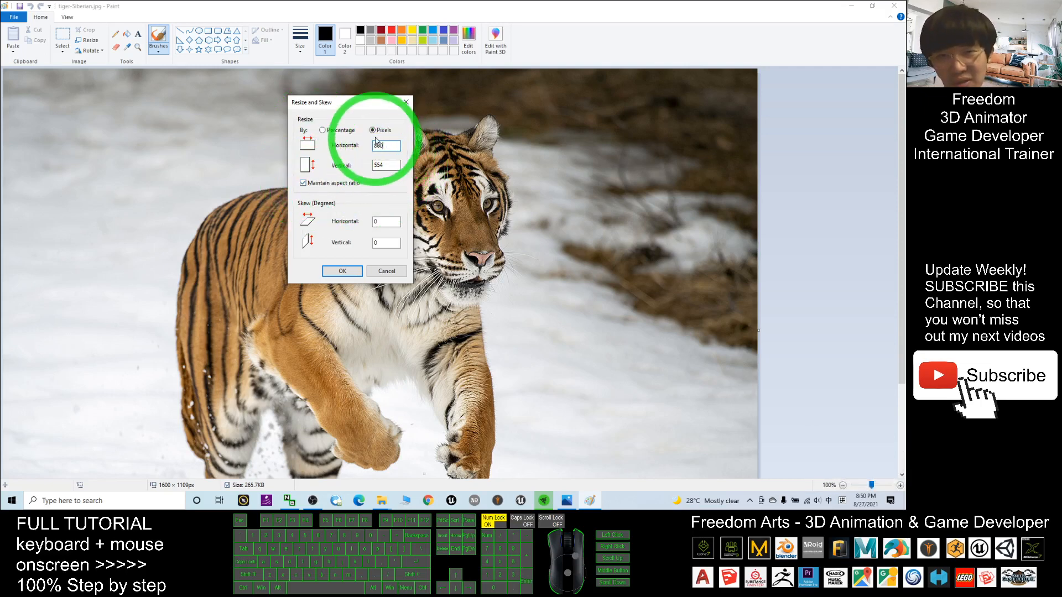
click(304, 183)
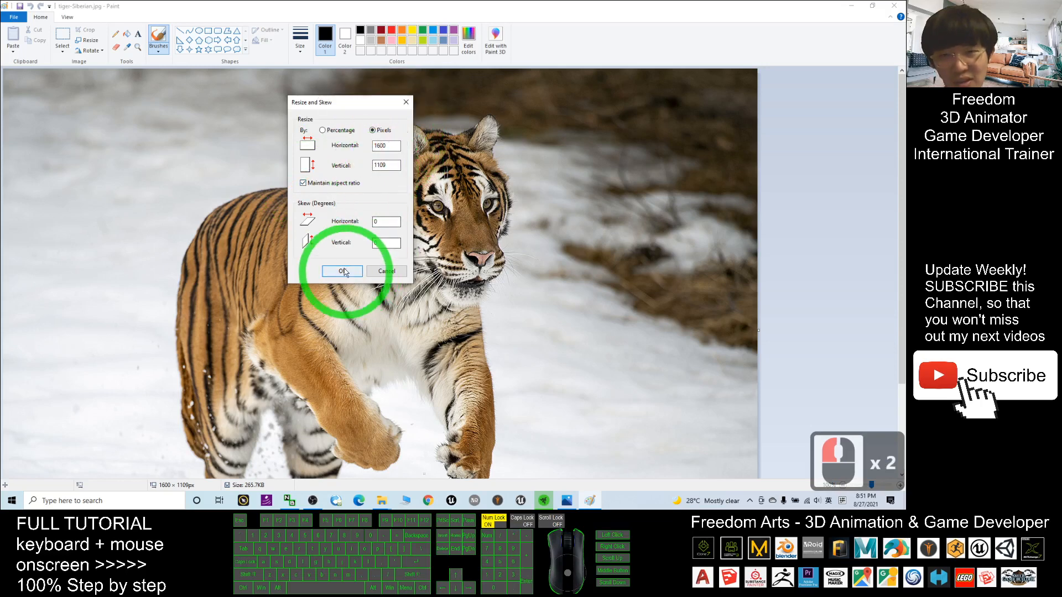
click(341, 271)
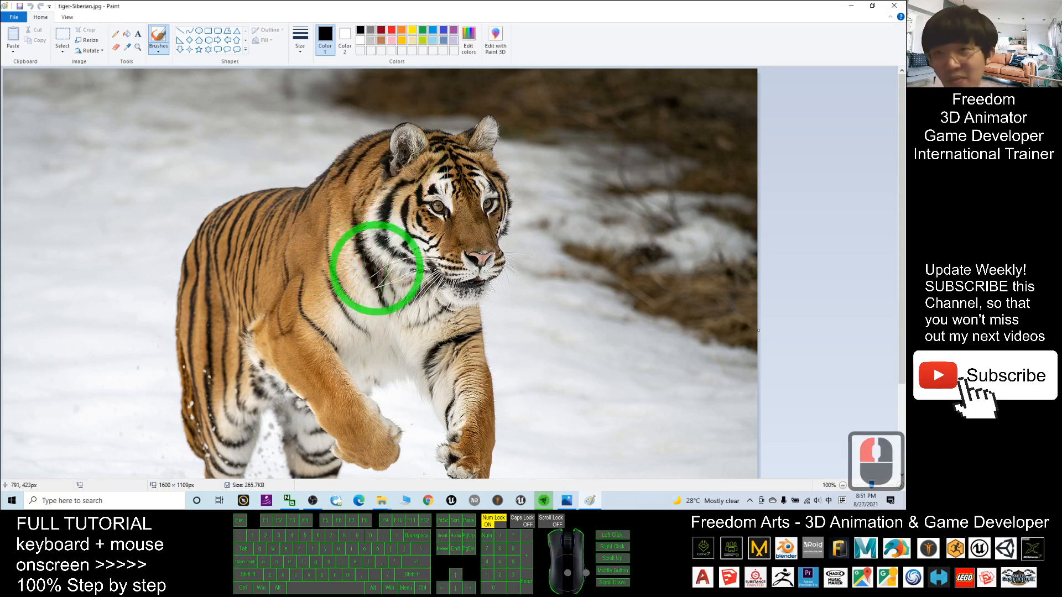
mouse_move(709, 274)
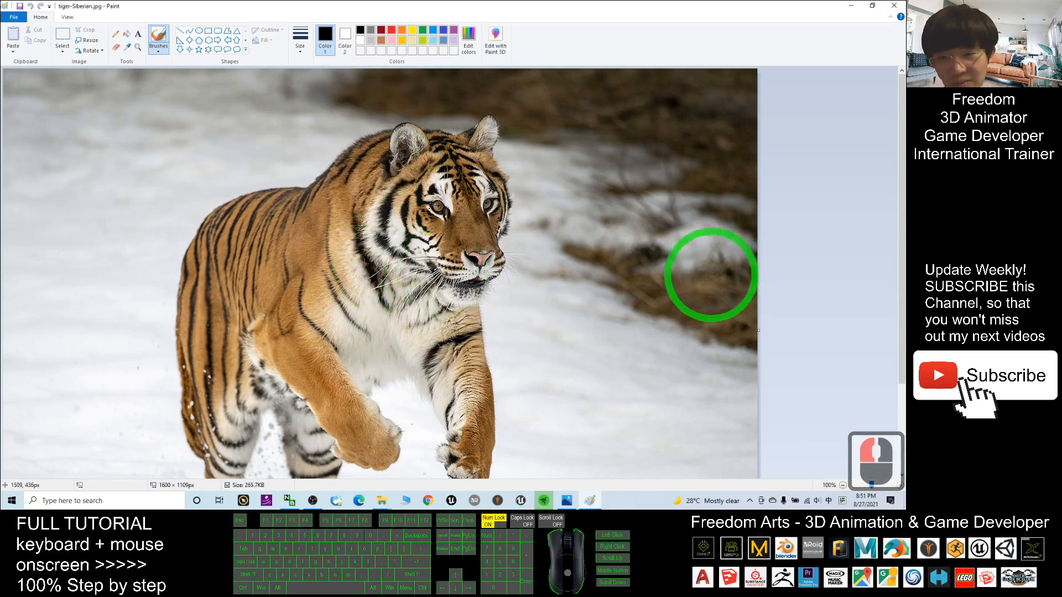
- Resize by pixels to 800 wide, keeping aspect ratio so height becomes 554
click(86, 39)
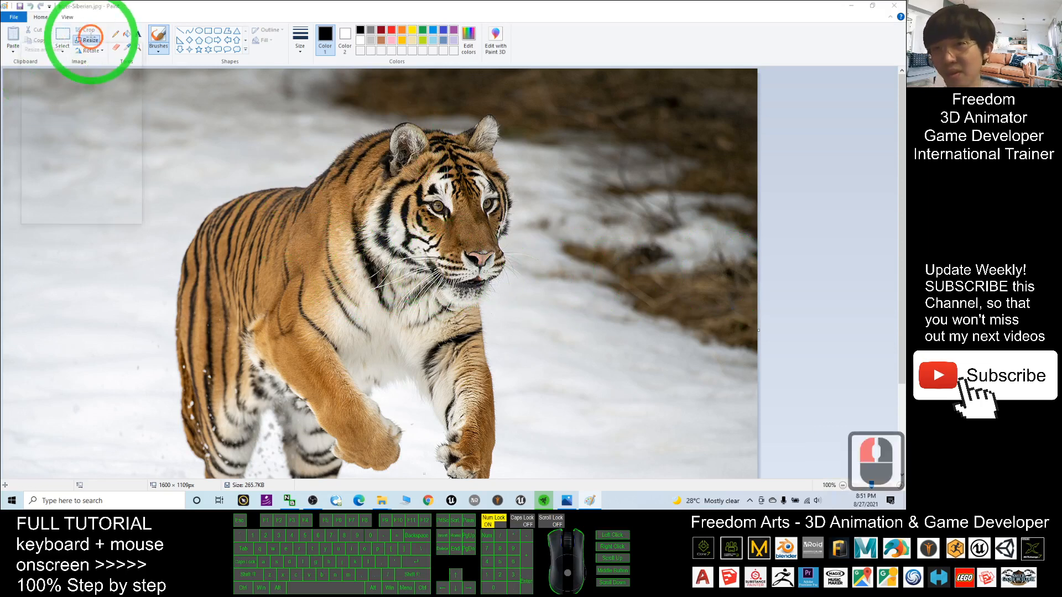
click(87, 39)
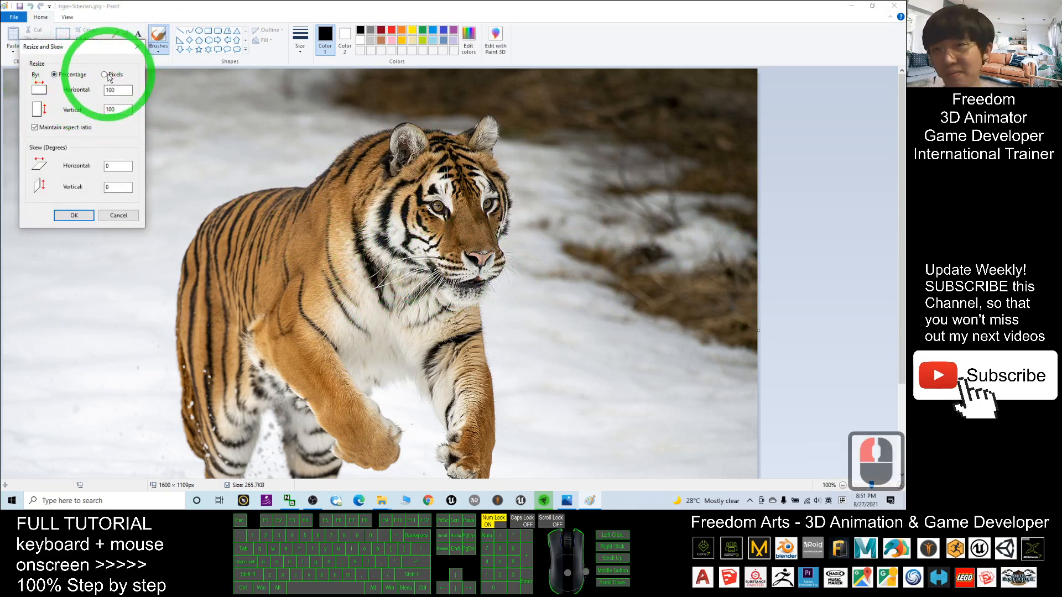
click(103, 75)
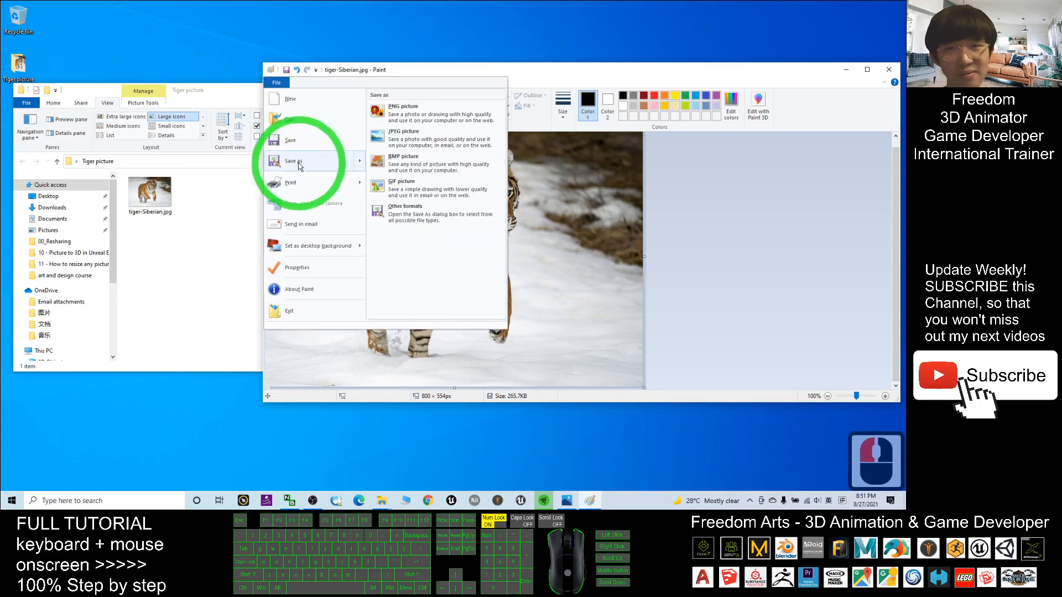
mouse_move(290, 140)
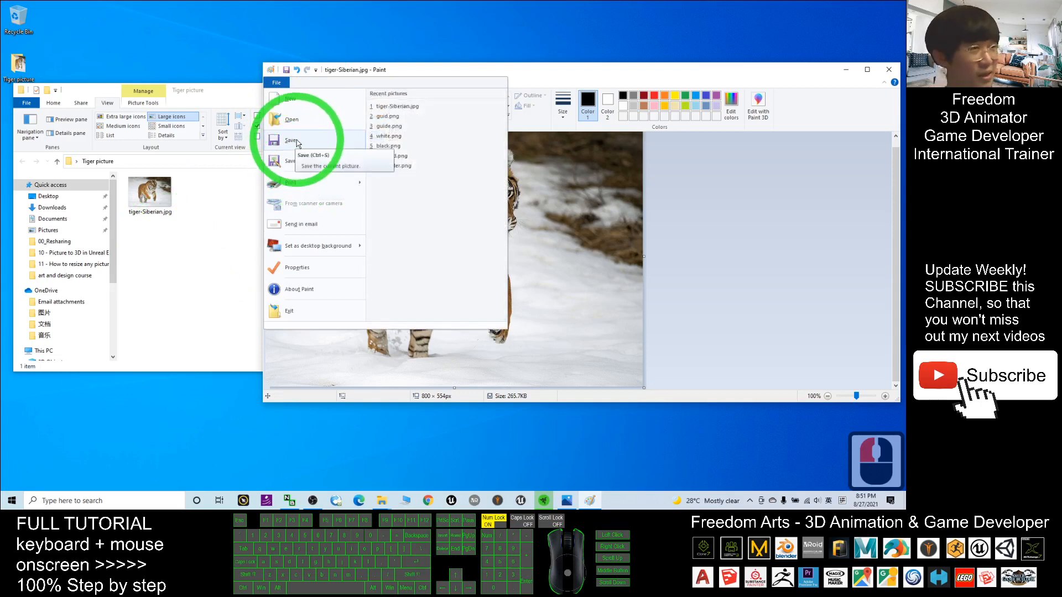
mouse_move(341, 176)
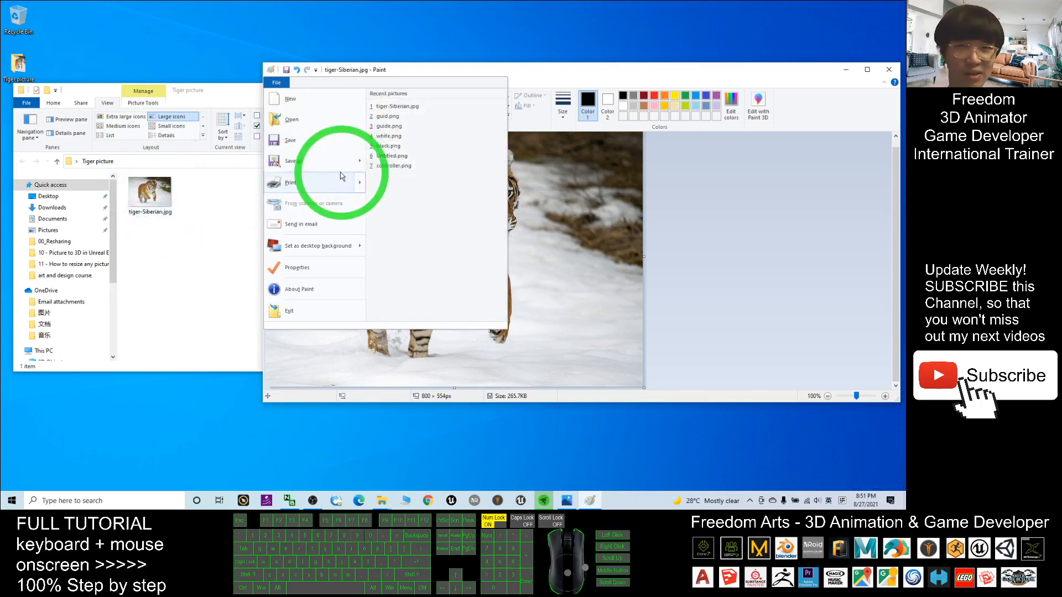
- Save the resized picture as 'tiger-Siberian (small).jpg' in the Tiger picture folder
click(291, 160)
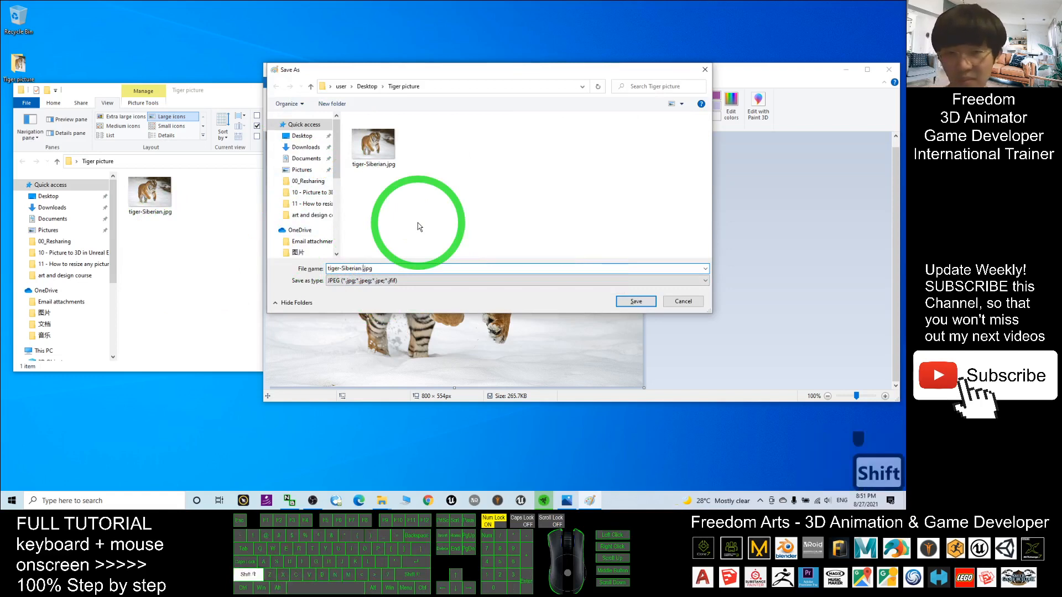
text((small))
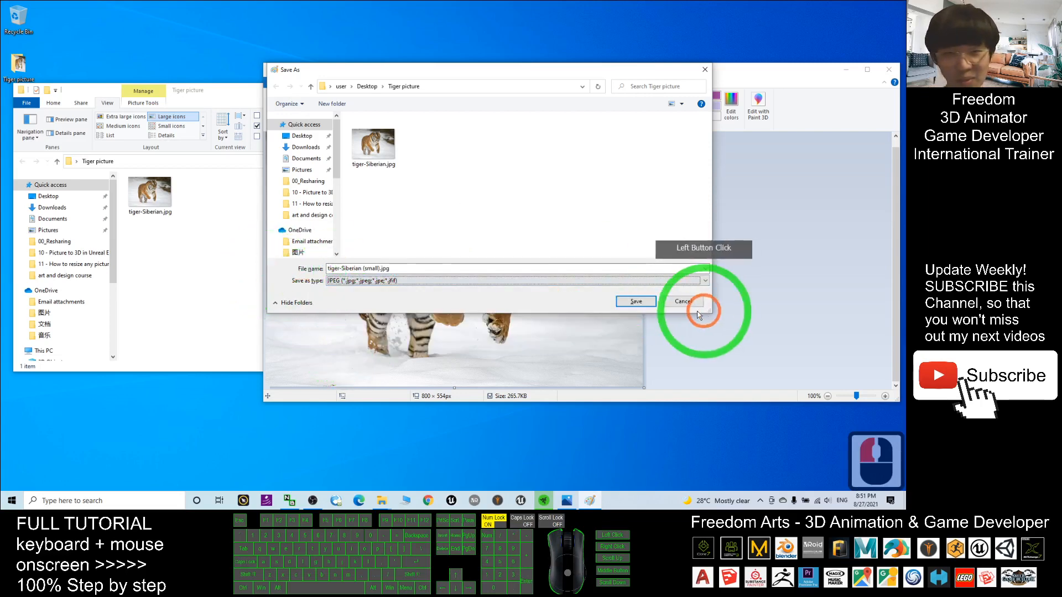
click(633, 301)
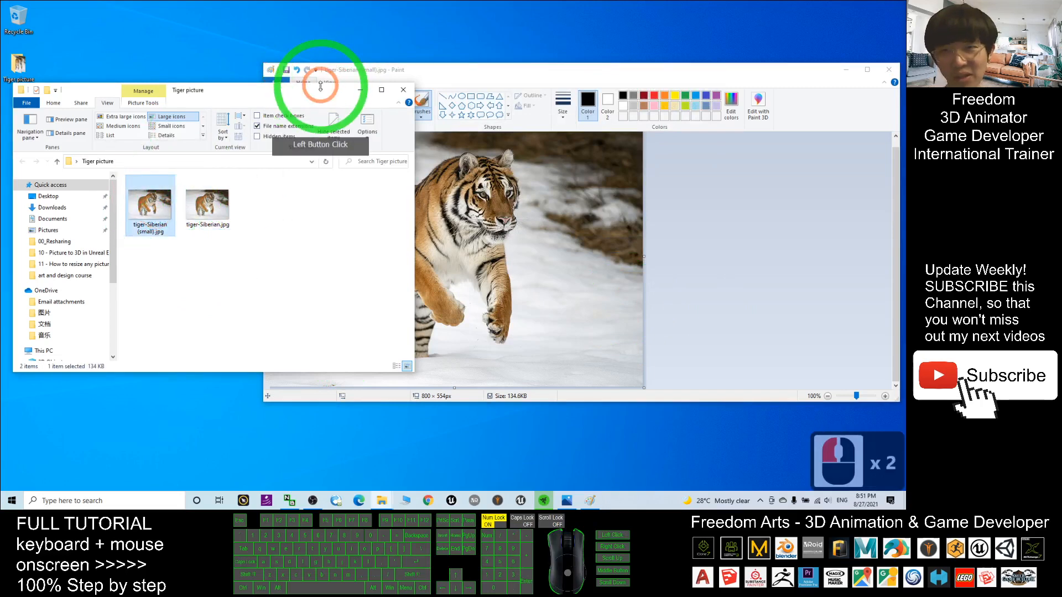
- Switch the folder to Details view and select tiger-Siberian (small).jpg, showing 800 x 554
right_click(285, 183)
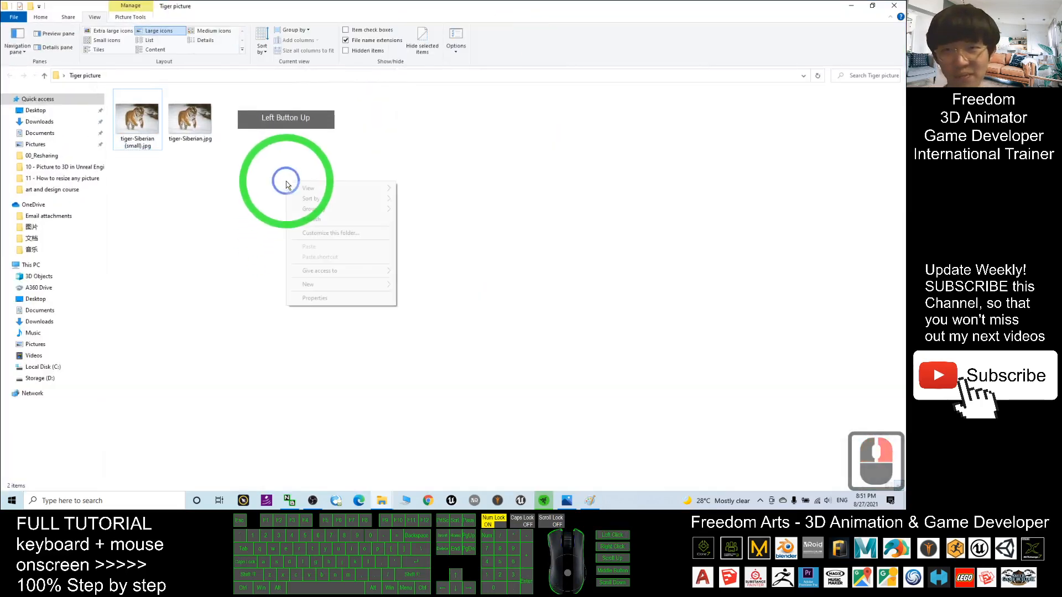
click(308, 187)
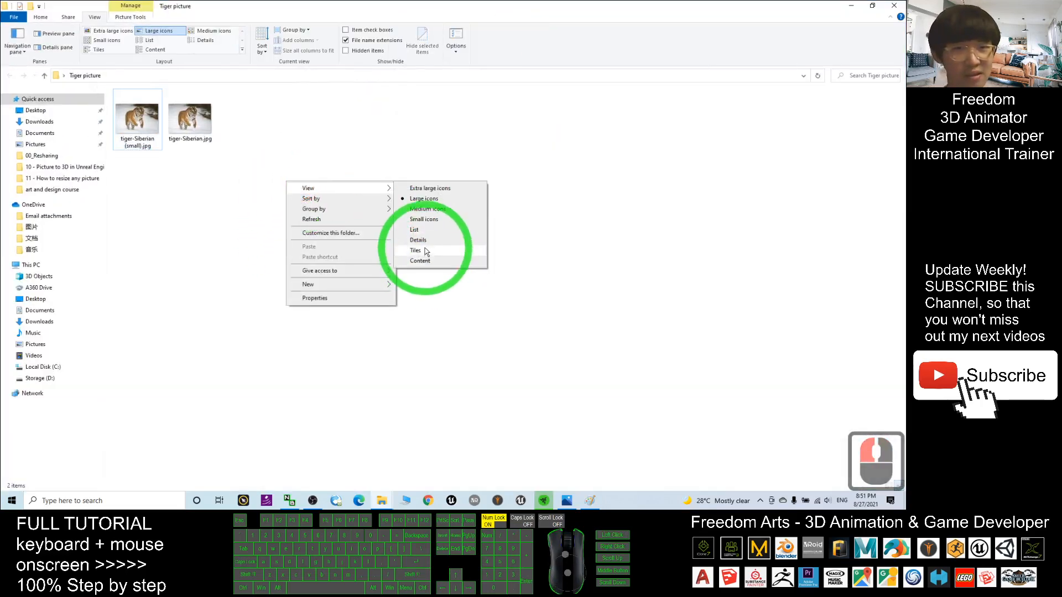
click(418, 239)
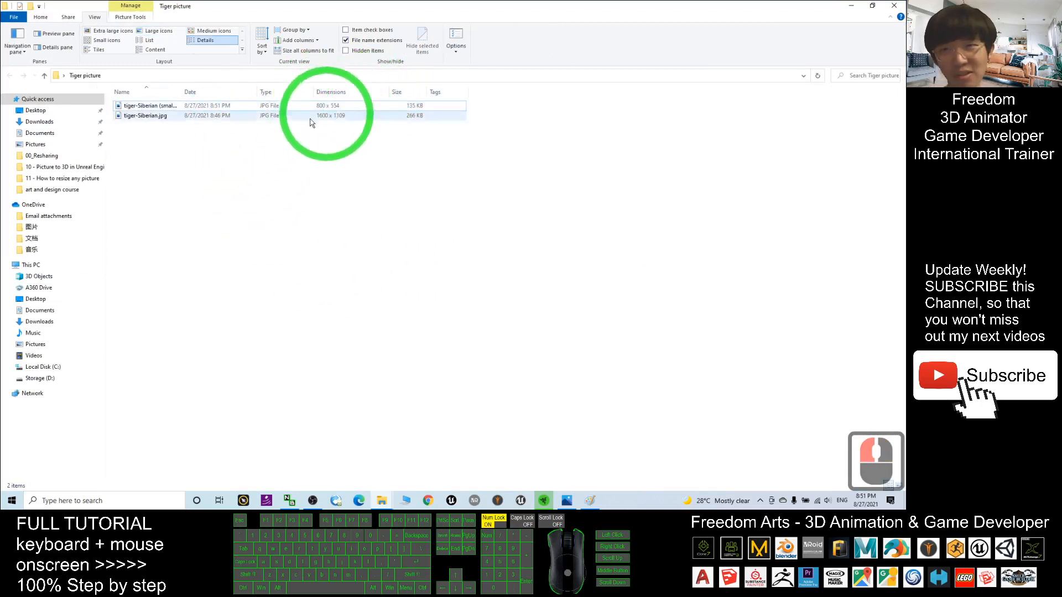
click(149, 105)
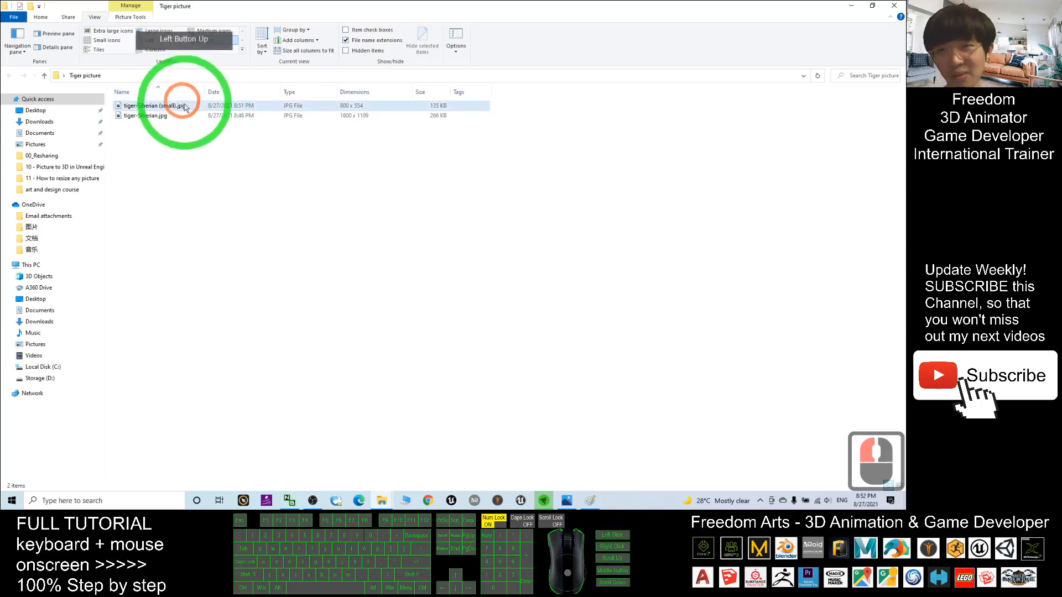
click(183, 106)
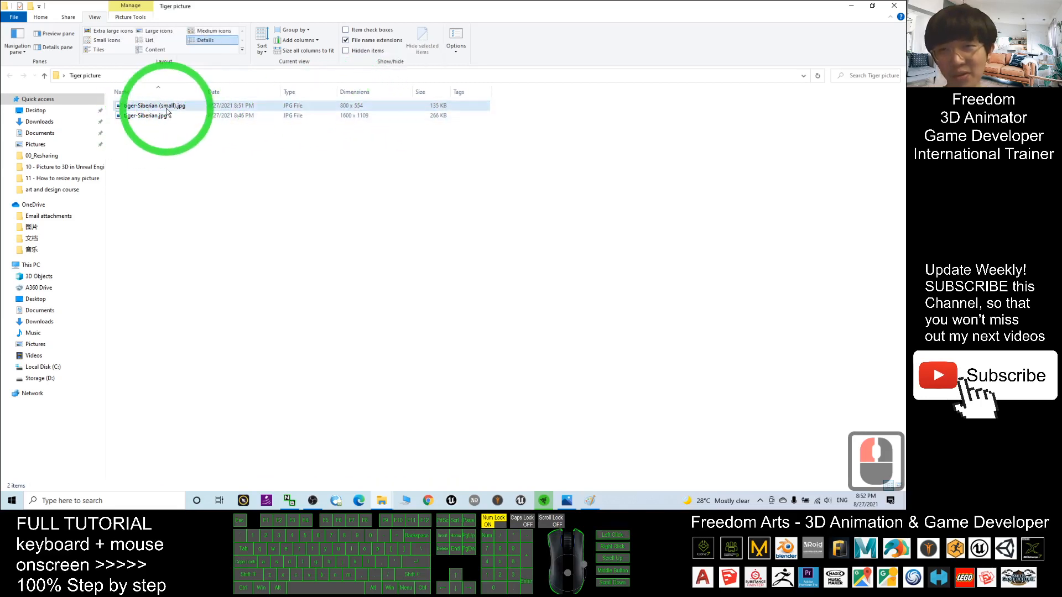
mouse_move(168, 108)
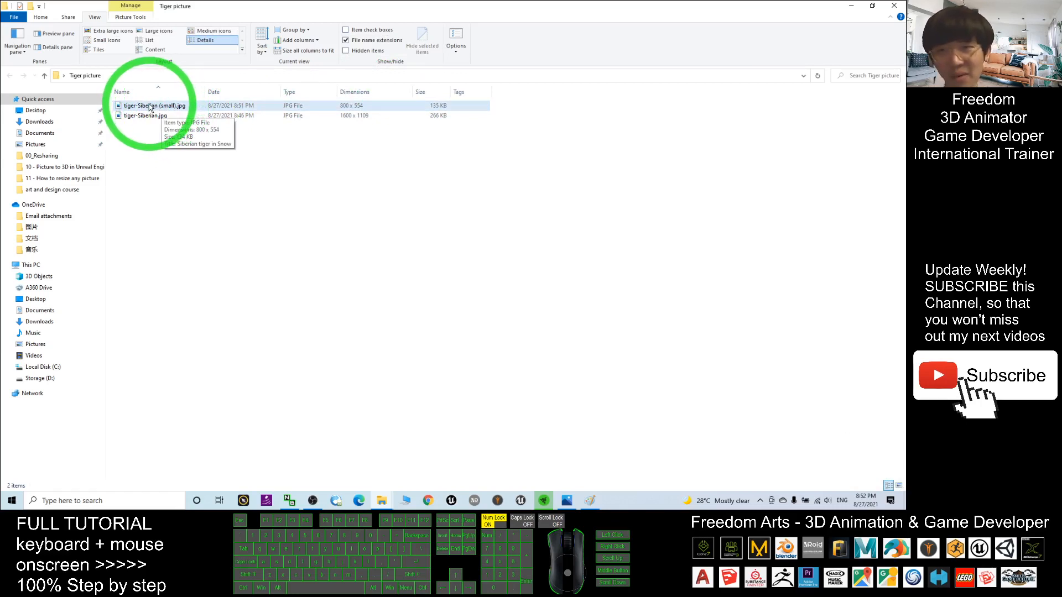
right_click(153, 105)
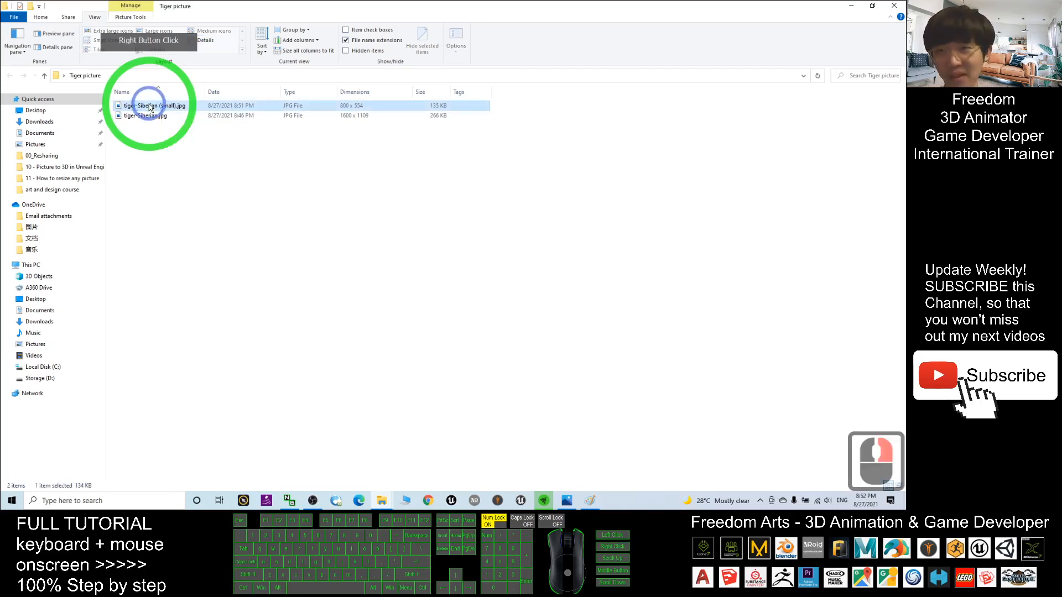
click(154, 106)
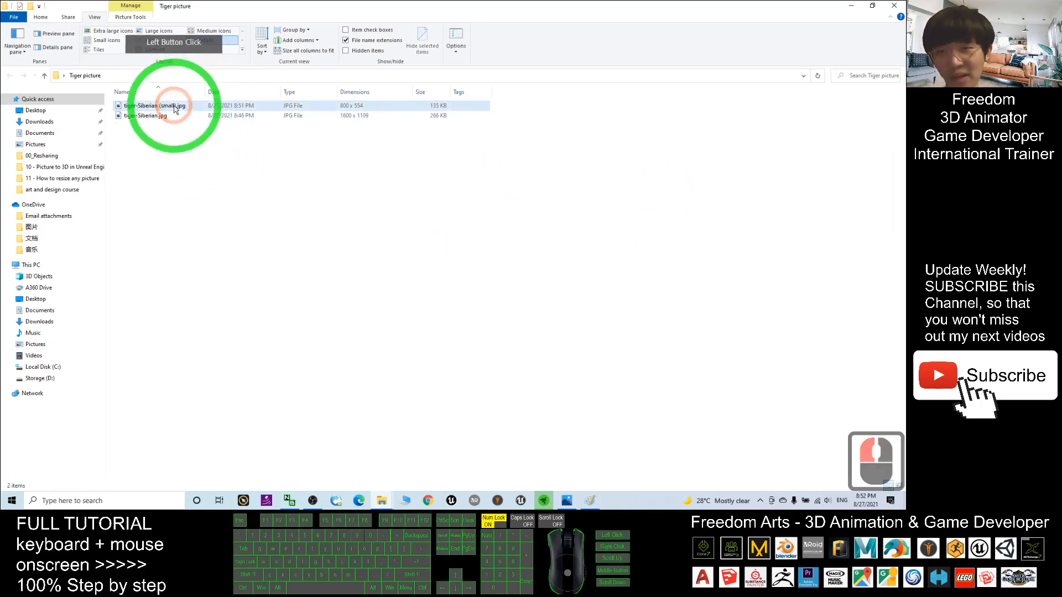
- Open tiger-Siberian (small).jpg in Photos, view the full-size original, then return to the copy
double_click(155, 105)
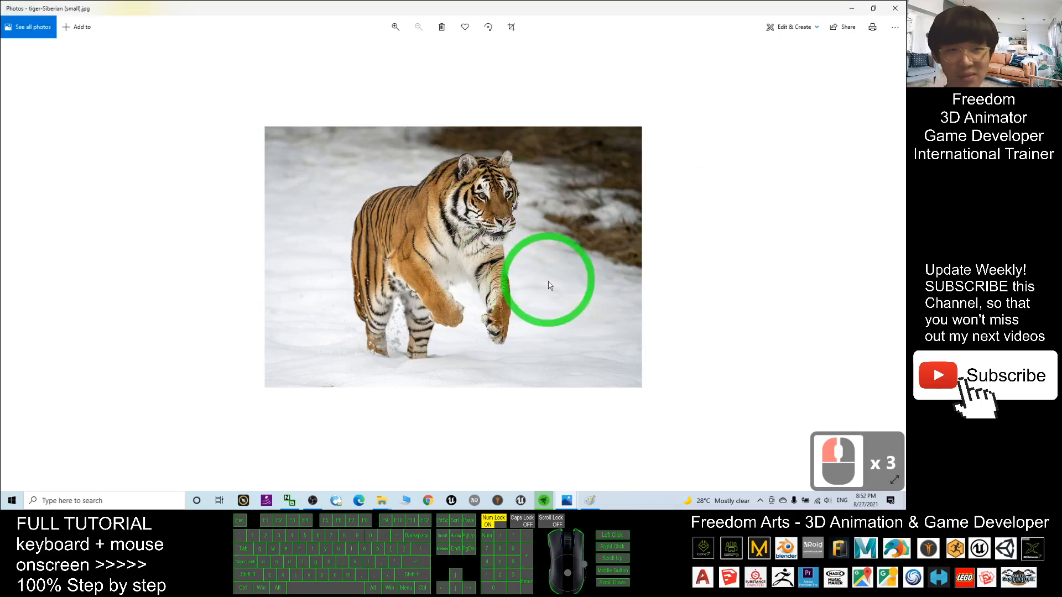
click(395, 27)
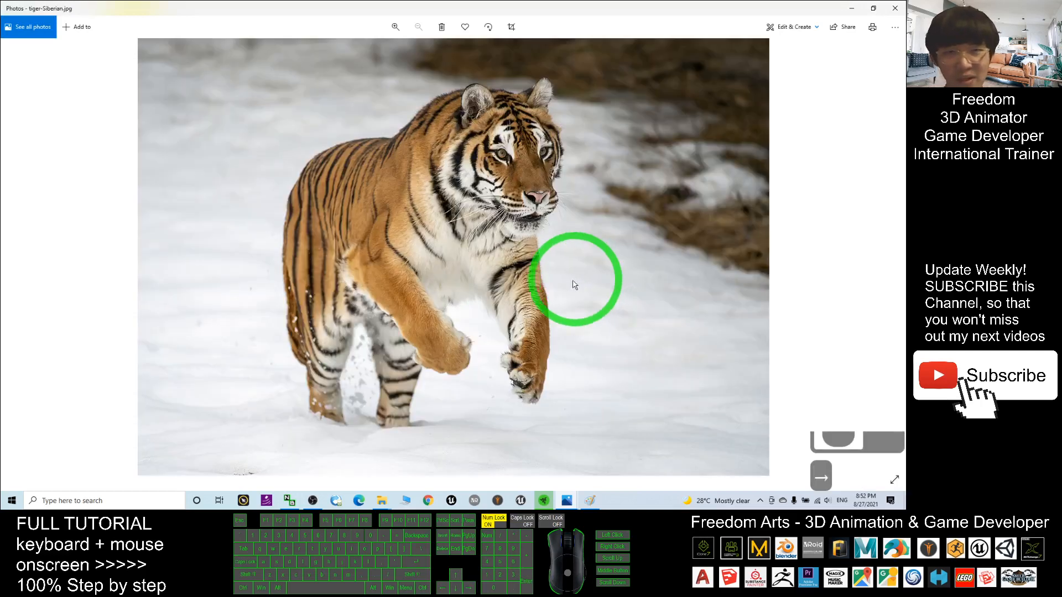
mouse_move(186, 53)
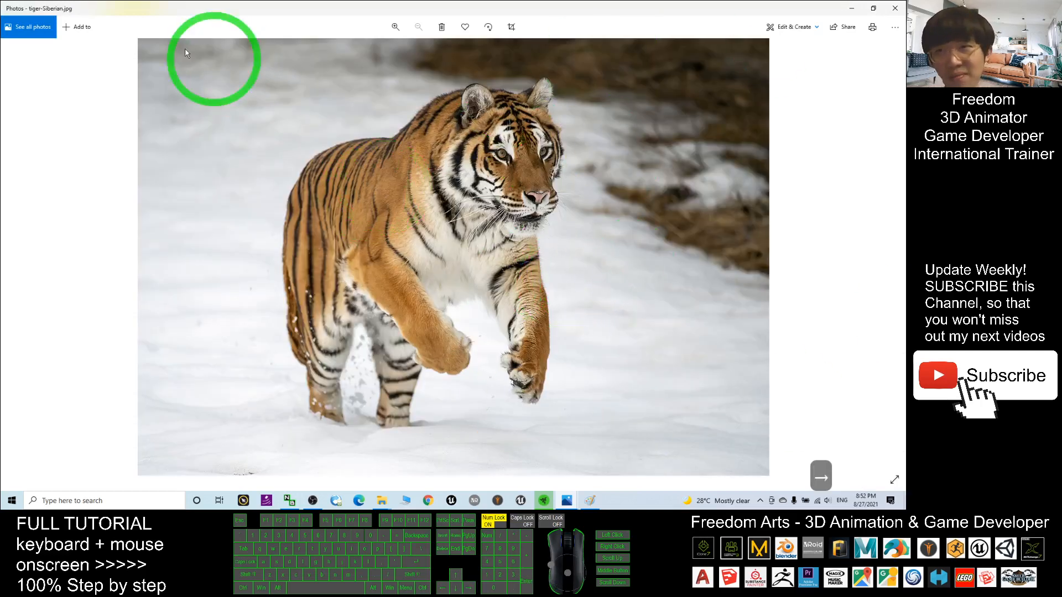
click(820, 476)
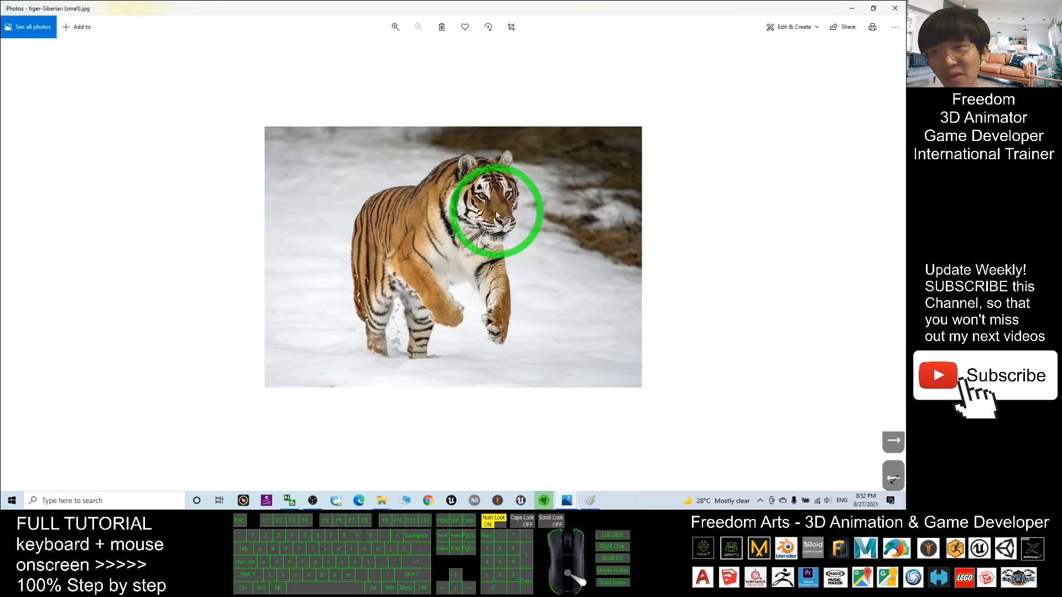
mouse_move(647, 366)
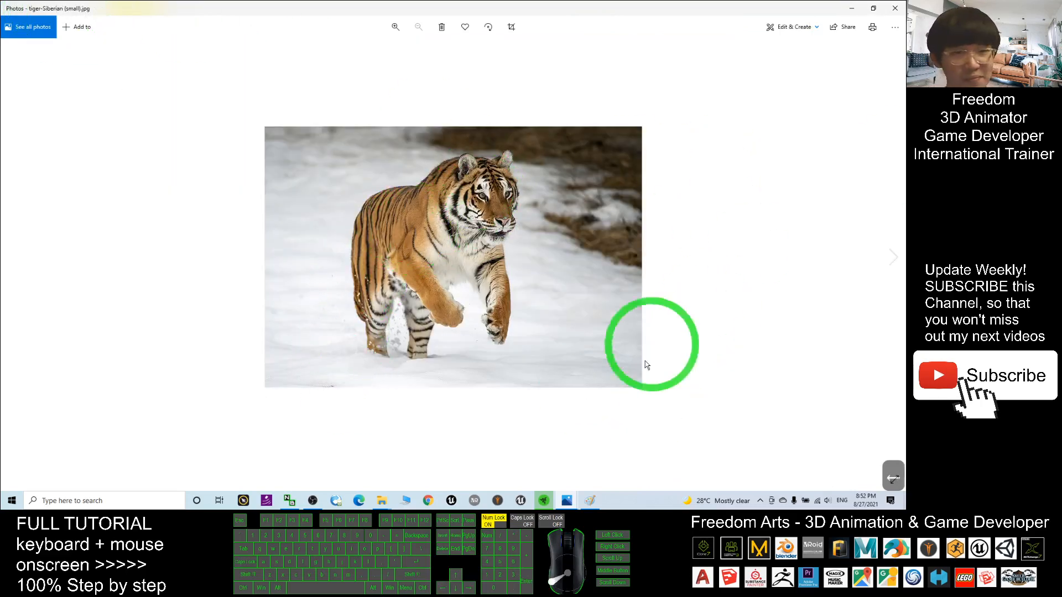
mouse_move(610, 358)
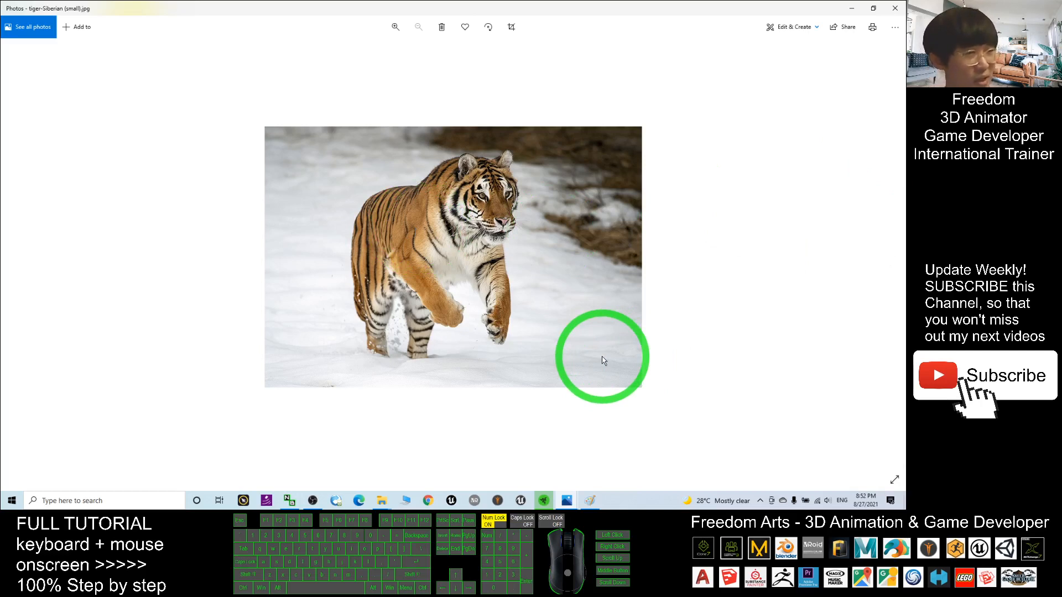
mouse_move(560, 308)
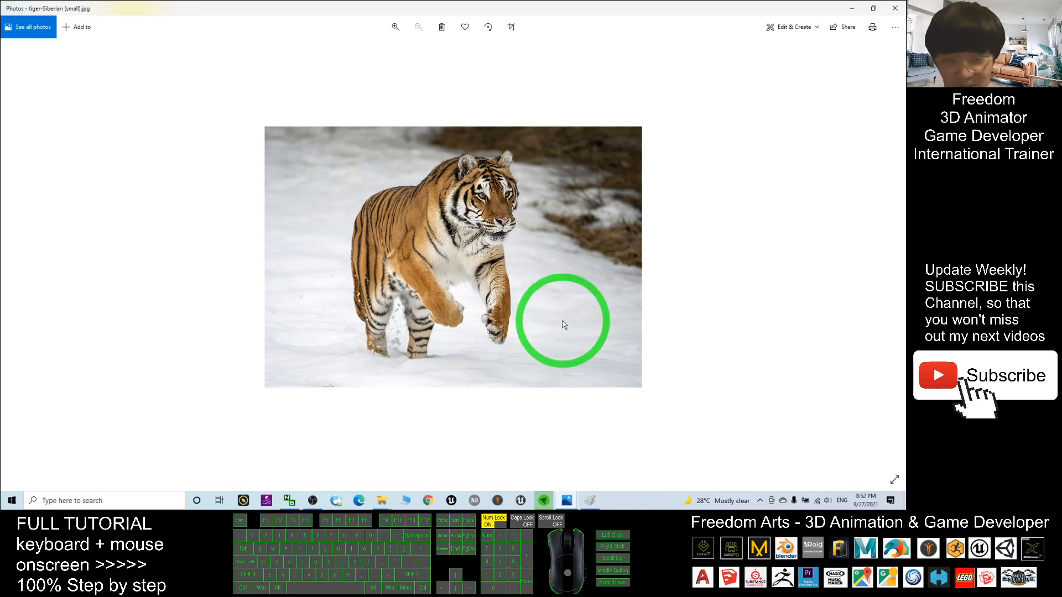
mouse_move(502, 274)
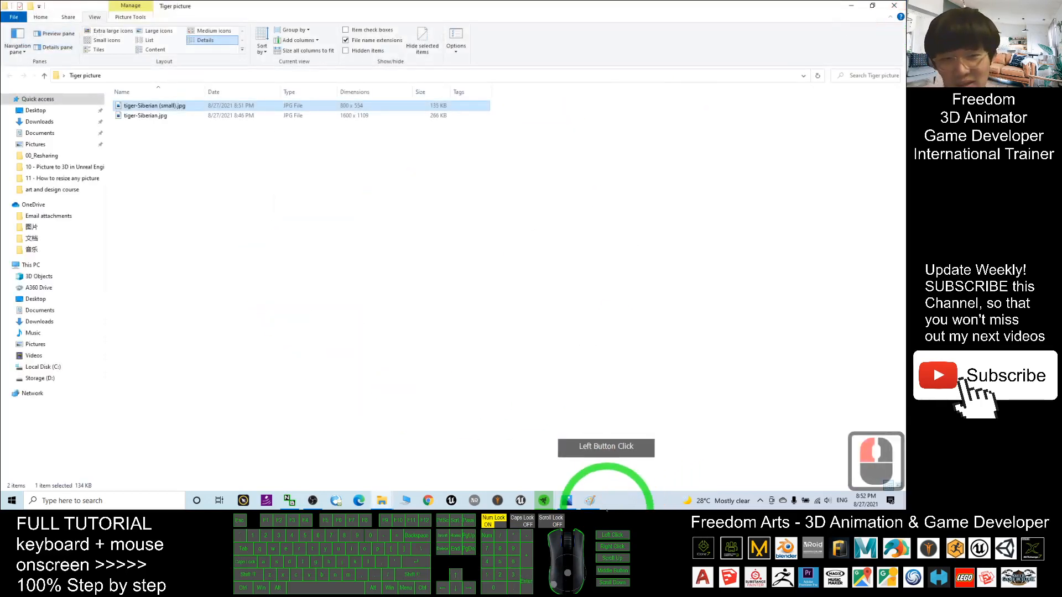
- Open cover.jpg in Photos to view the 'Resize any PNG/JPG in 5 seconds' cover
double_click(154, 105)
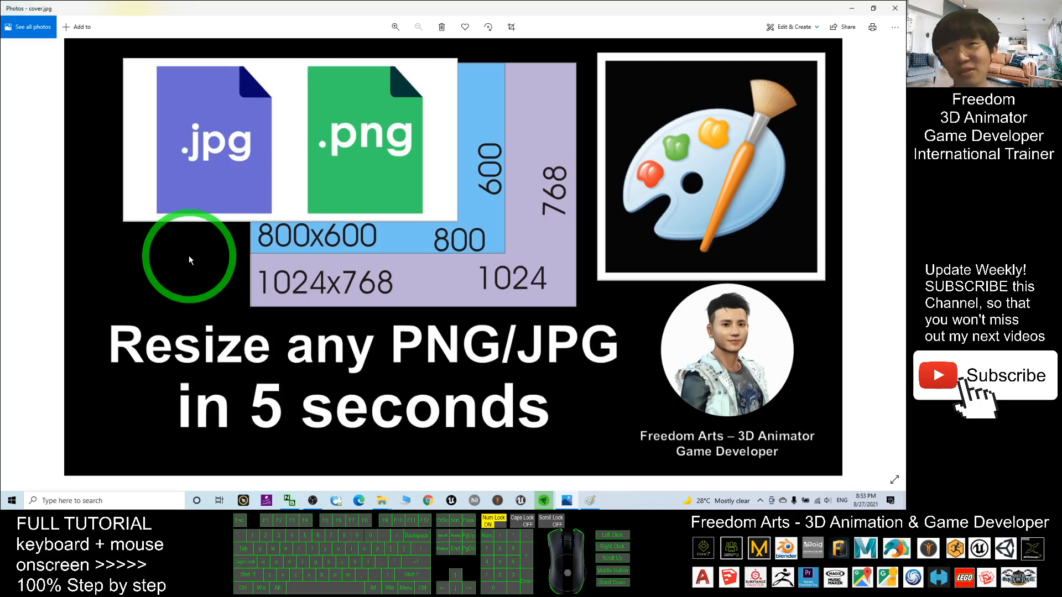
mouse_move(216, 260)
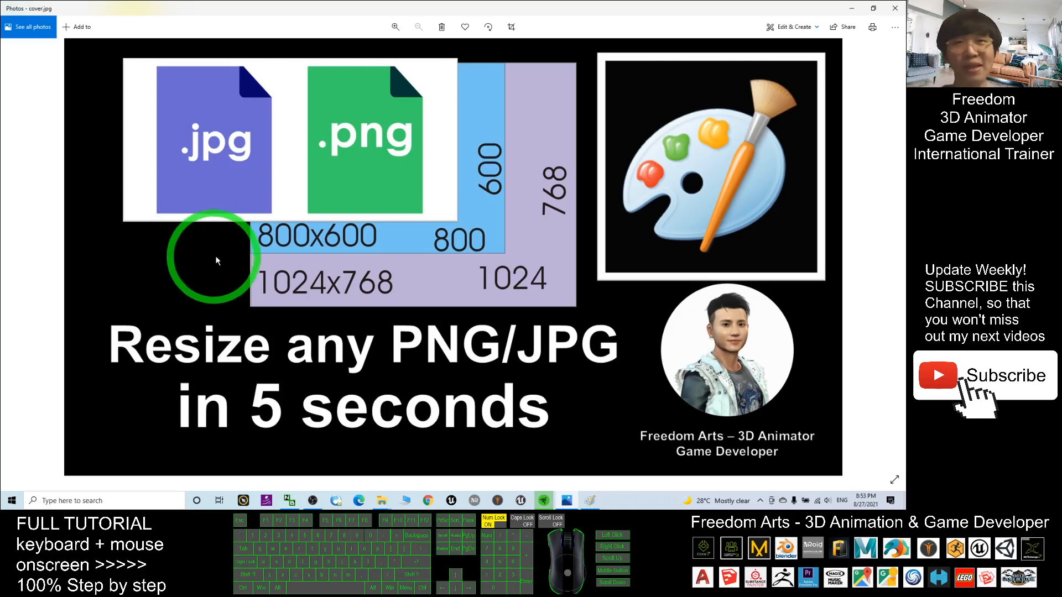
mouse_move(238, 263)
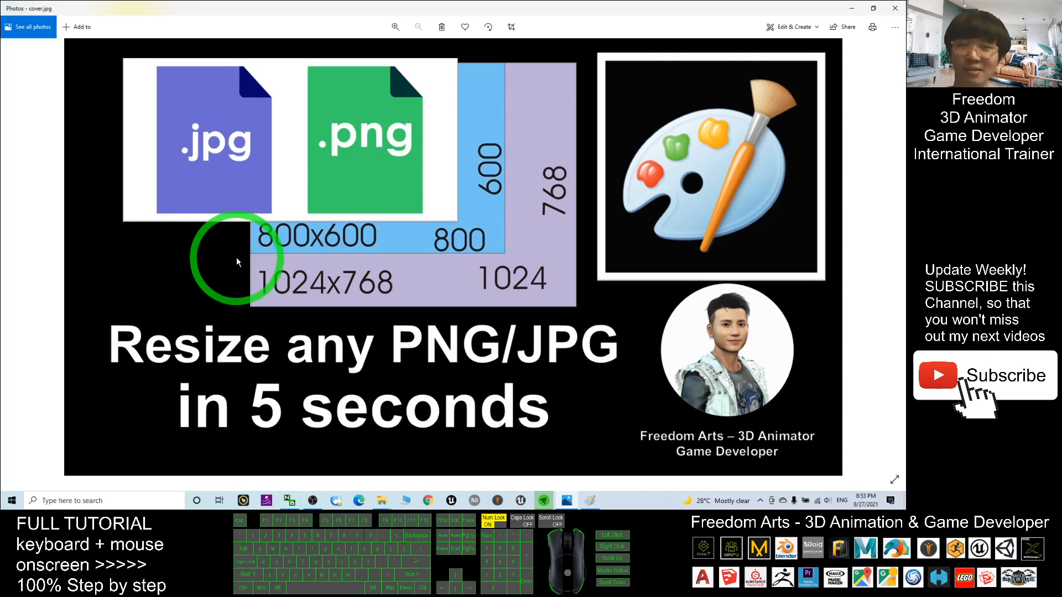